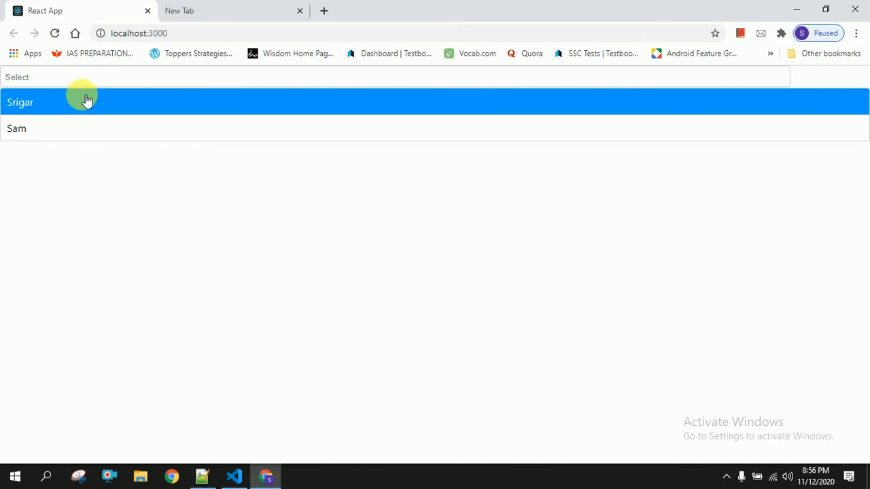
mouse_move(79, 106)
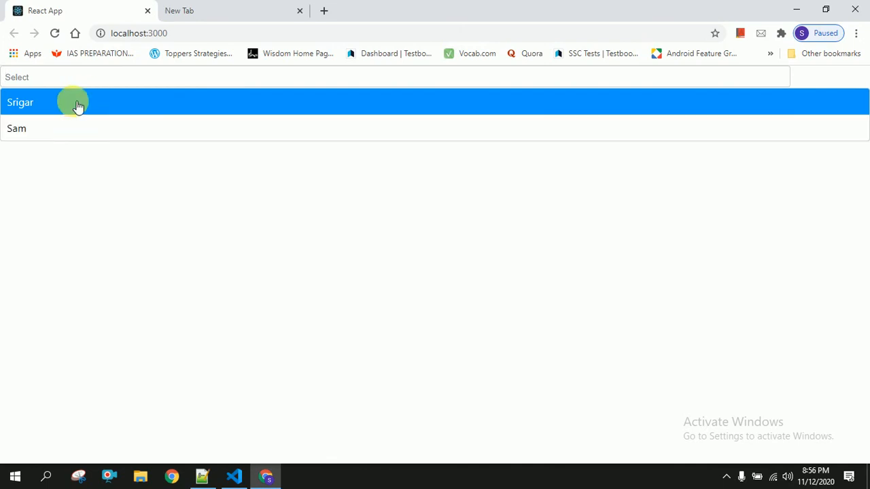
Bring VS Code forward with the starter App.js component shown
left_click(19, 102)
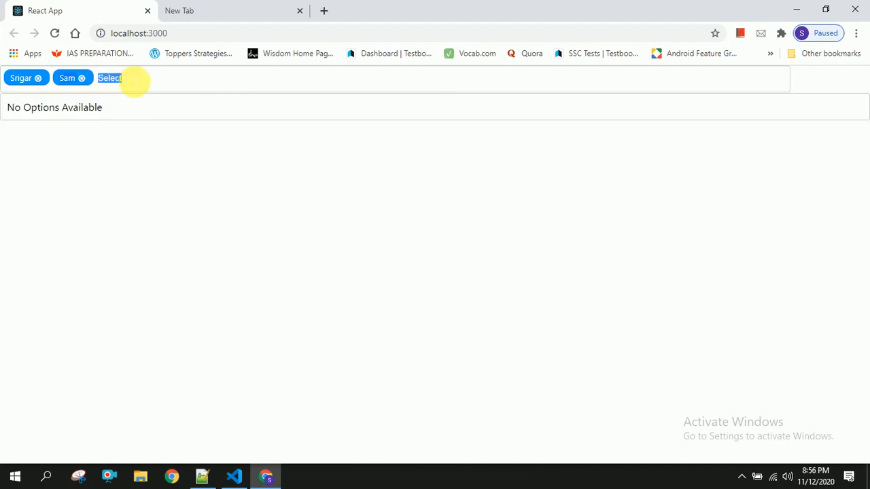
left_click(82, 77)
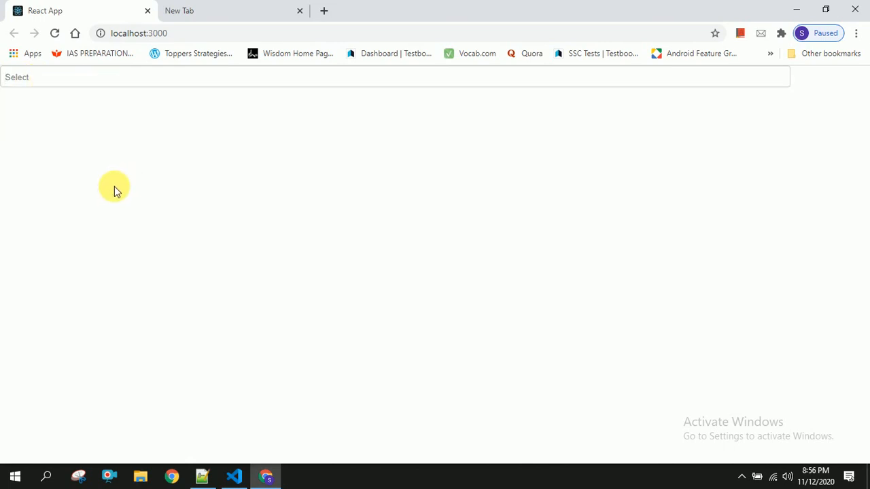
mouse_move(121, 177)
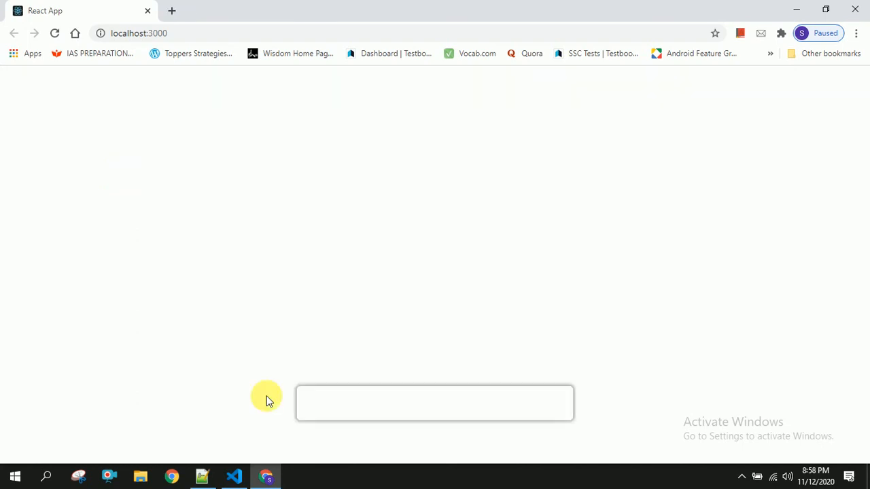
left_click(234, 475)
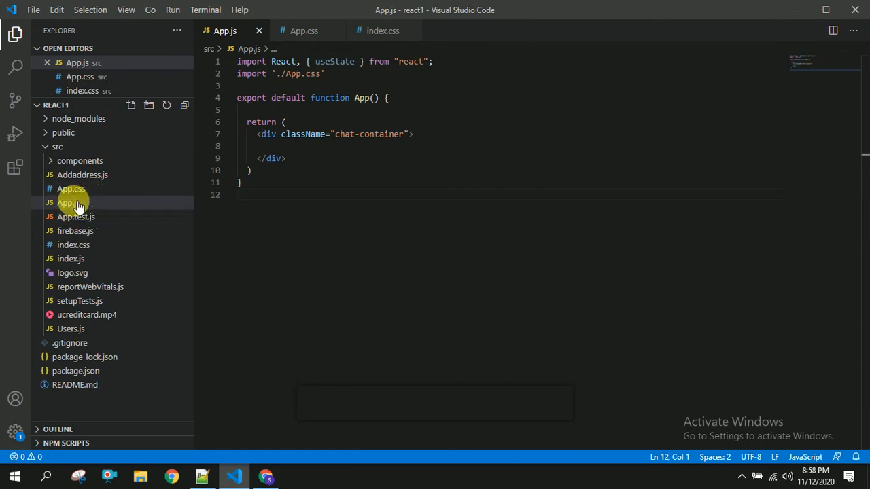
mouse_move(68, 202)
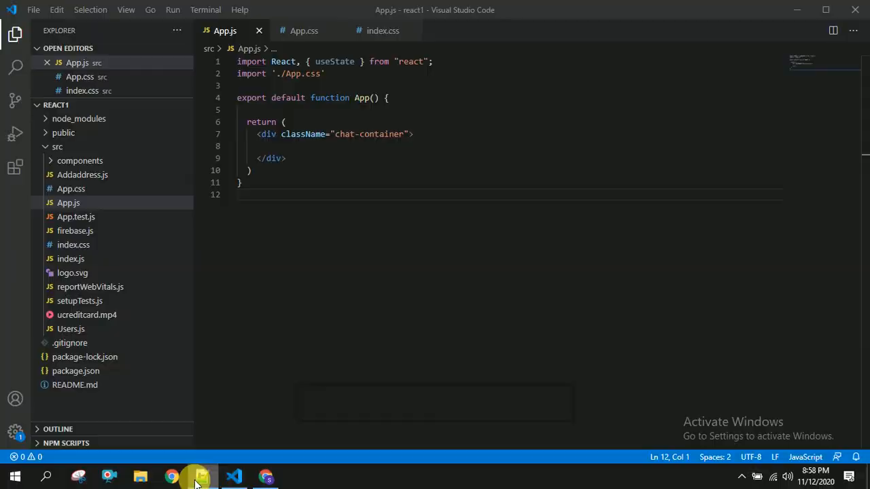
Switch to Notepad++ and select the saved npm i multiselect-react-dropdown line
left_click(200, 475)
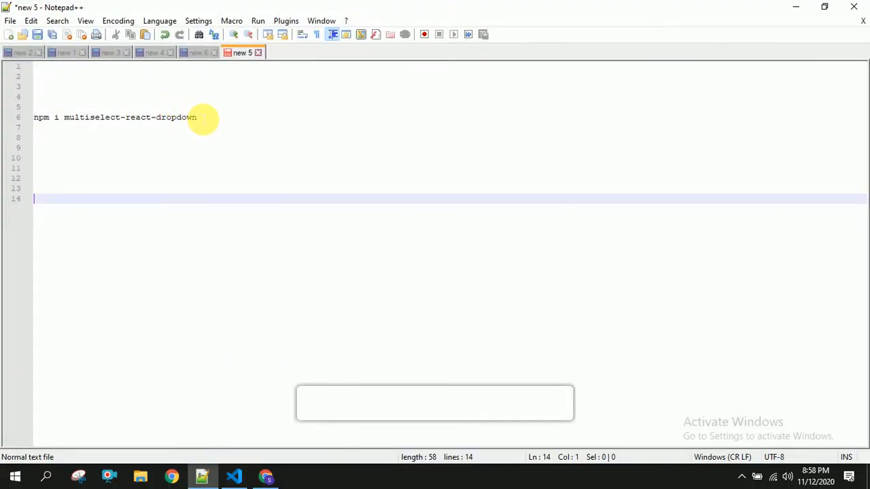
triple_click(116, 117)
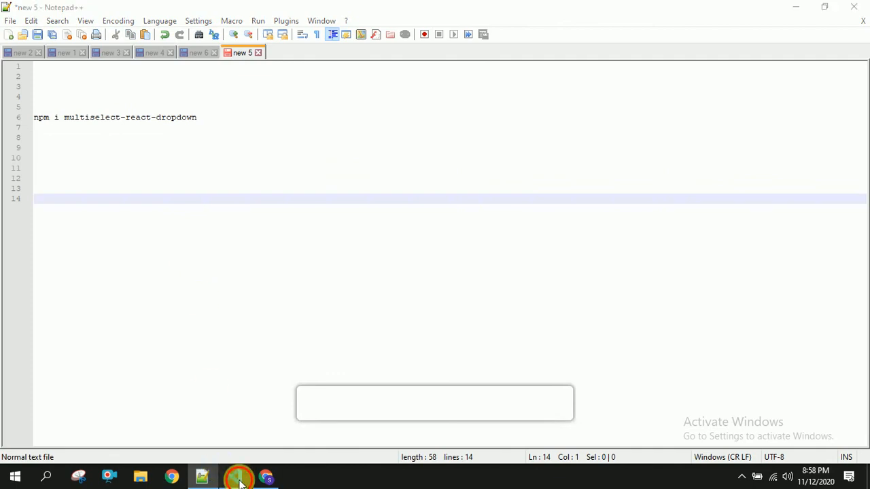
Run npm i multiselect-react-dropdown in a second terminal of the react1 project
left_click(234, 476)
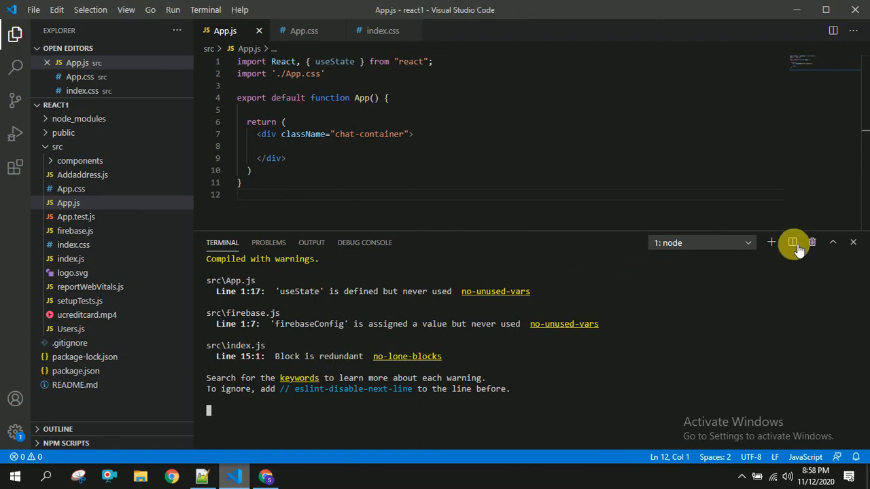
left_click(792, 242)
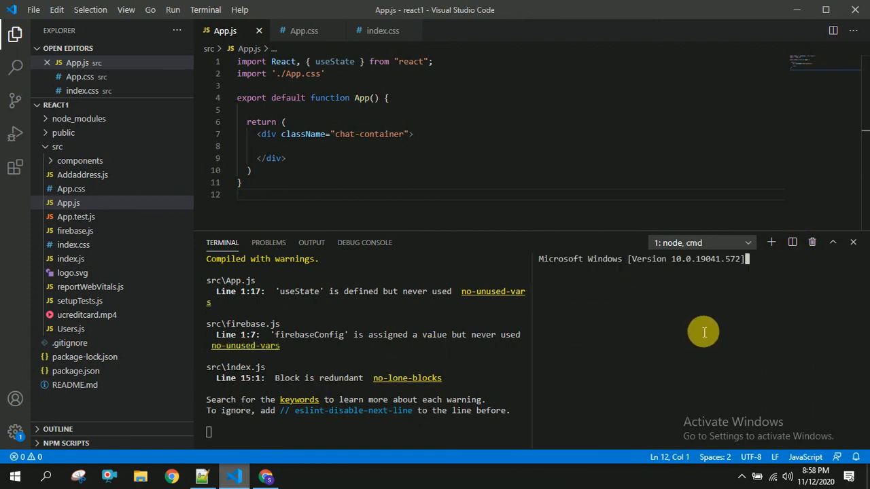
type("npm i multiselect-react-dropdown")
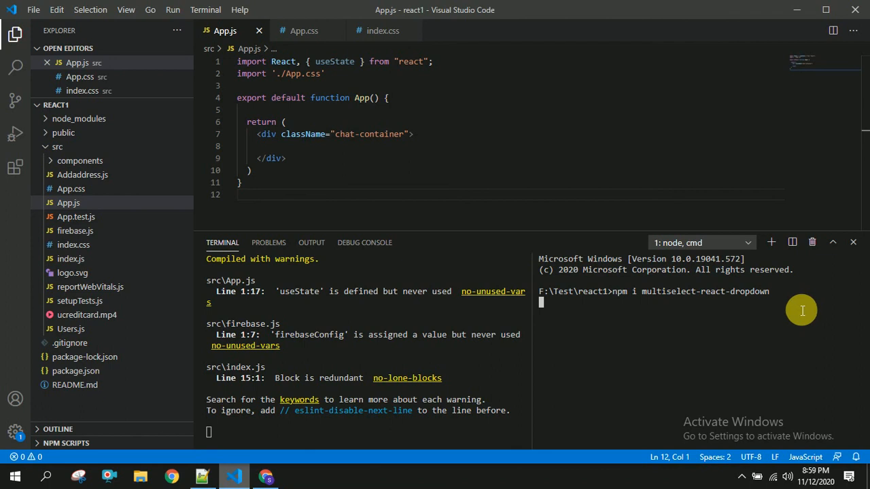
mouse_move(786, 304)
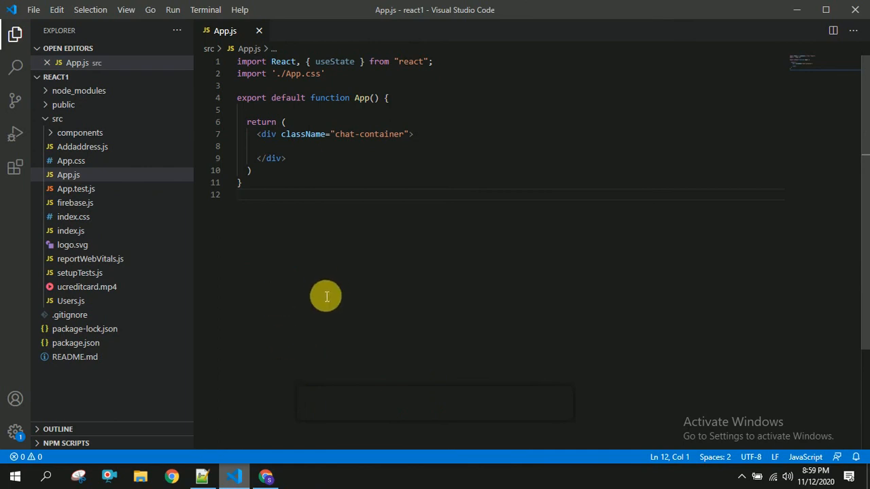
mouse_move(291, 286)
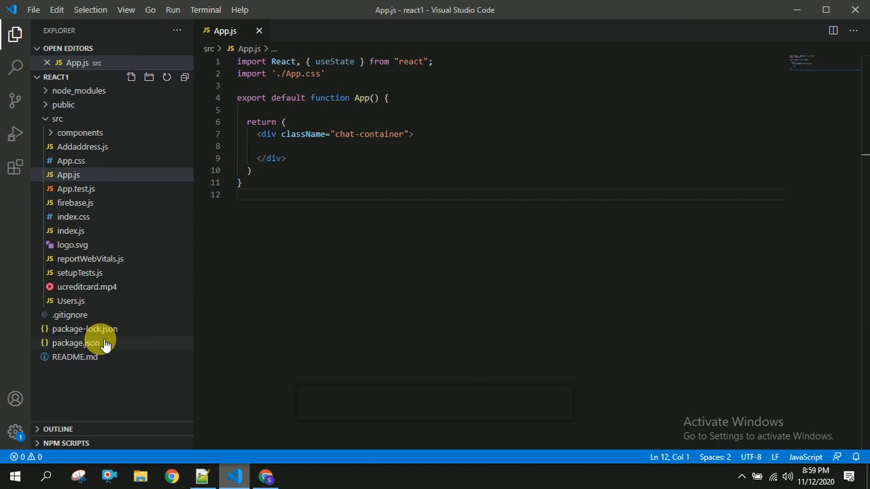
Check package.json lists multiselect-react-dropdown ^1.6.1 among the dependencies
left_click(76, 343)
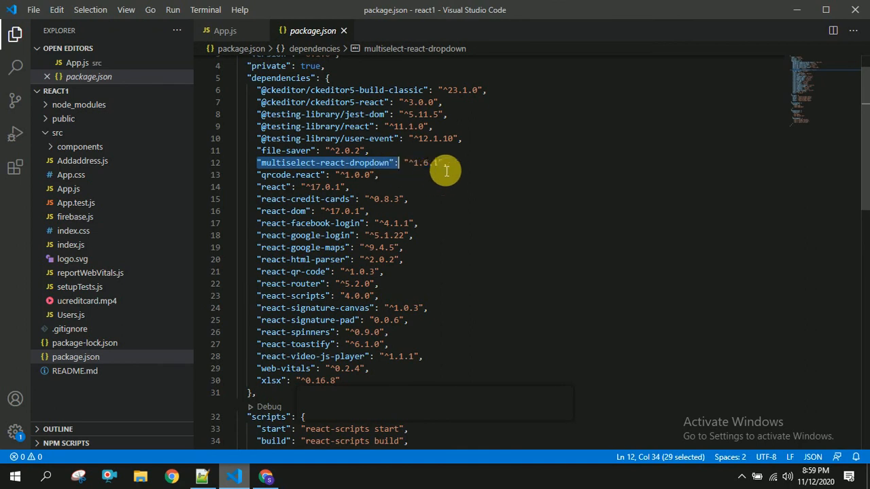
left_click(445, 163)
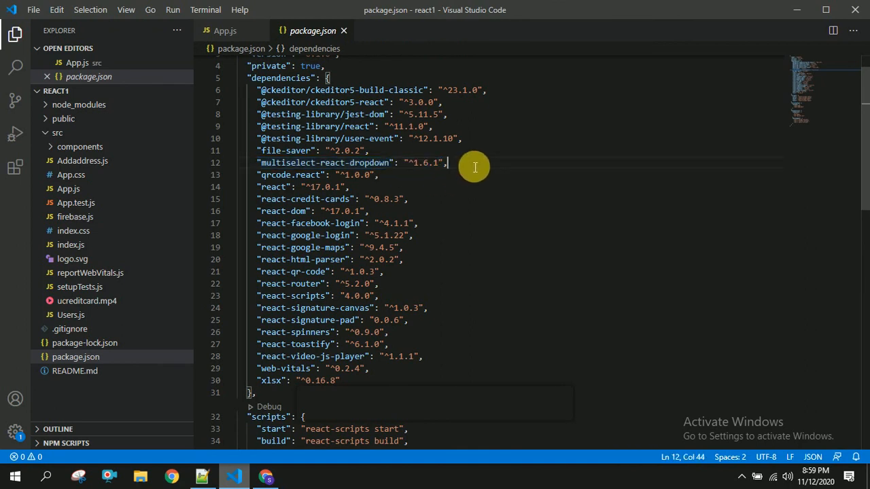
mouse_move(424, 134)
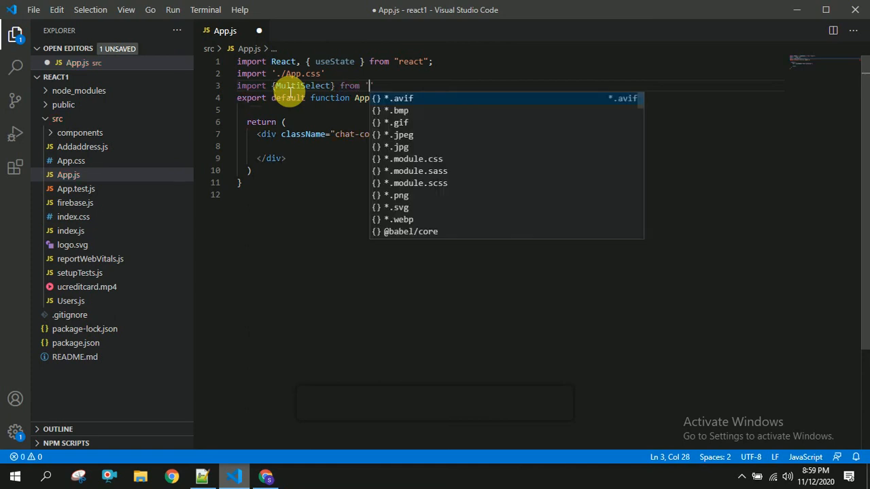
Add import {MultiSelect} from 'multiselect-react-dropdown' as line 3 of App.js
type("m")
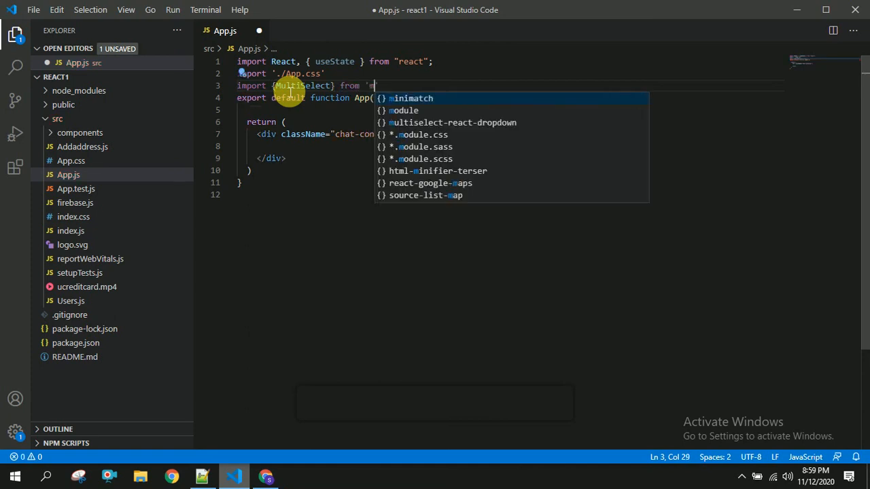
type("ultiselect-react-dropdown'")
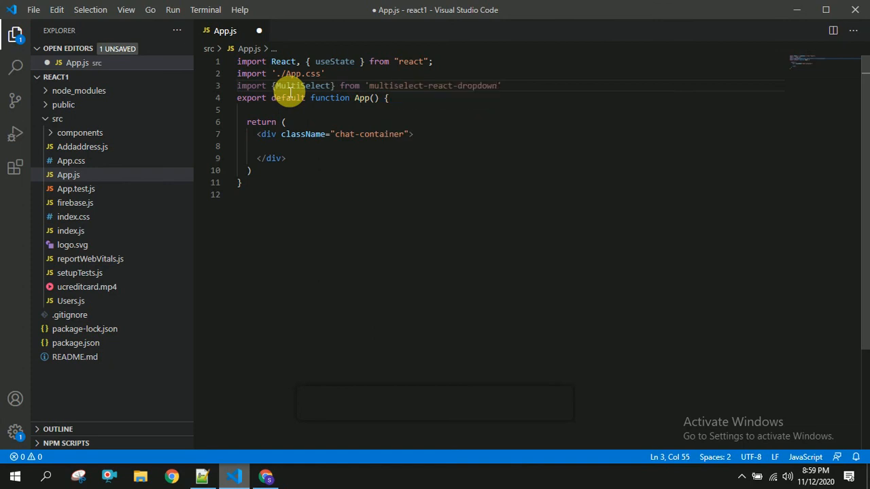
key("enter")
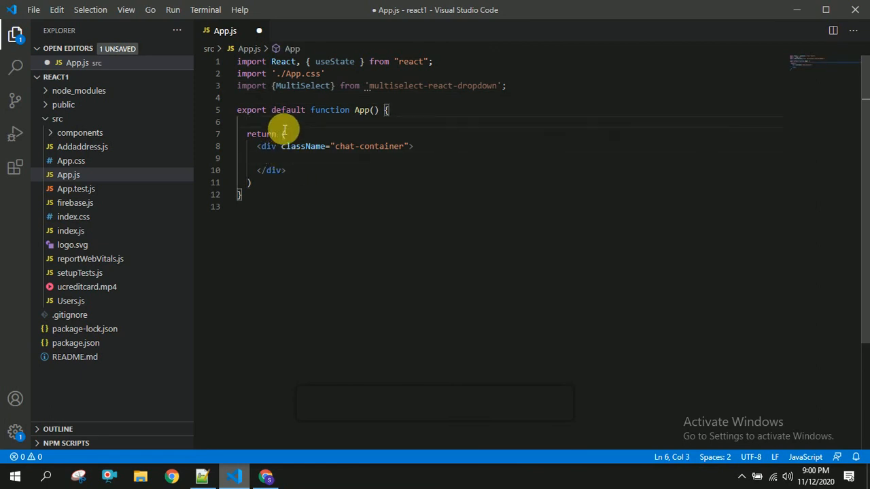
Declare const options = [ with a first entry {id:1, name:'Technical'}
type("con")
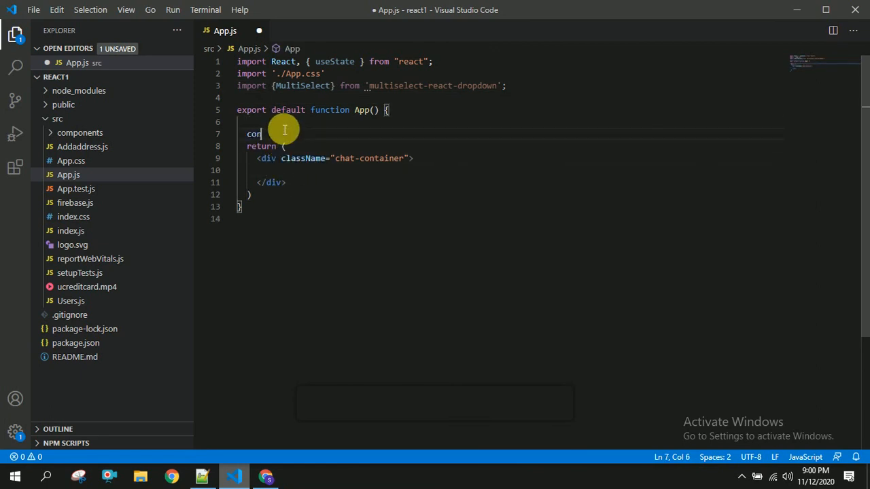
type("st")
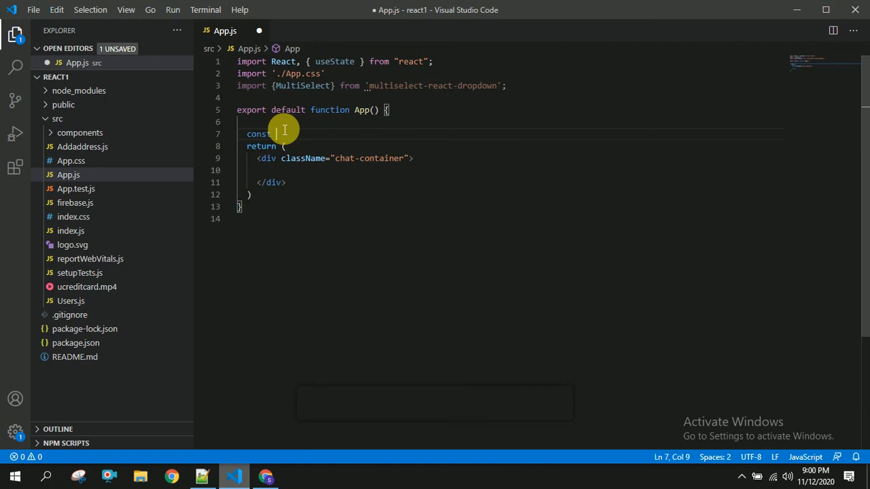
type("optio")
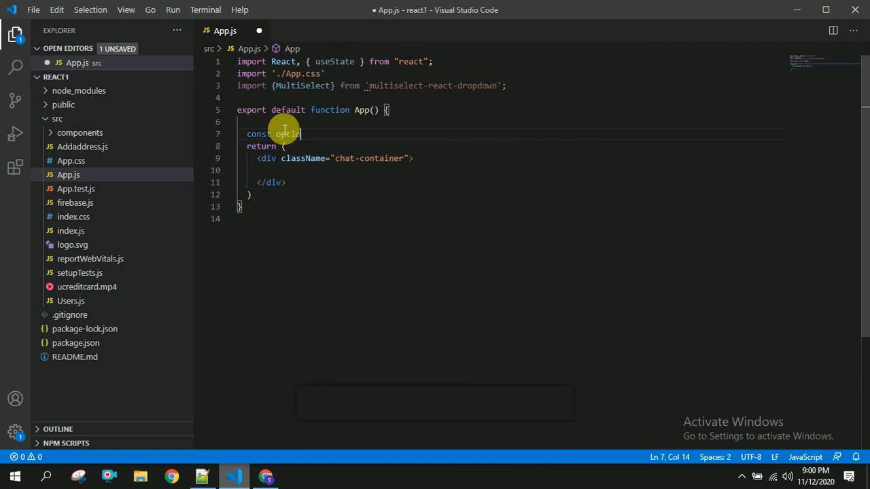
type("ions")
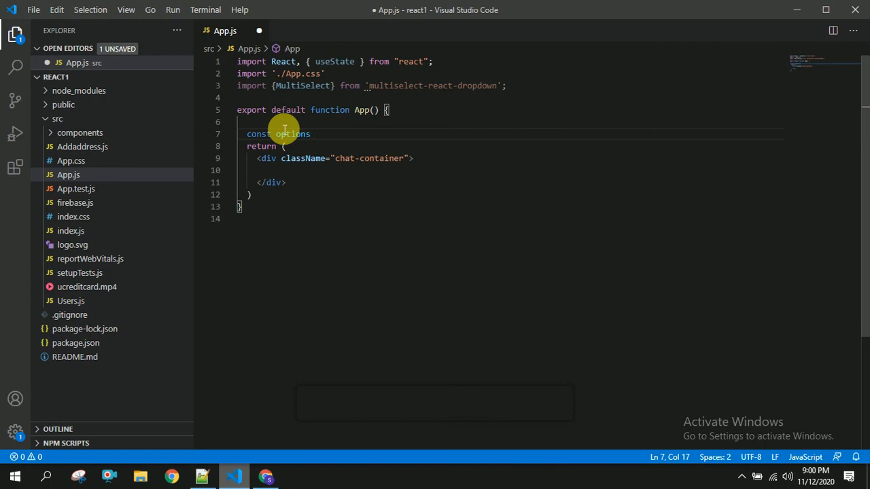
type("=")
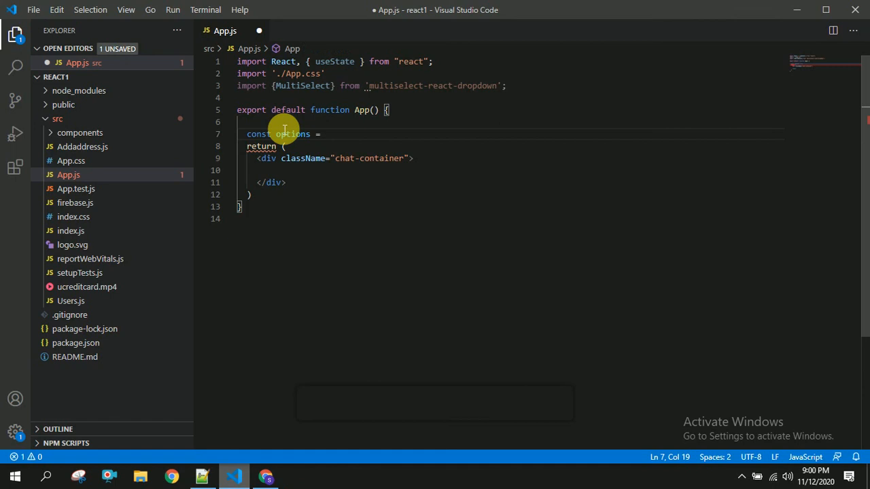
type("[")
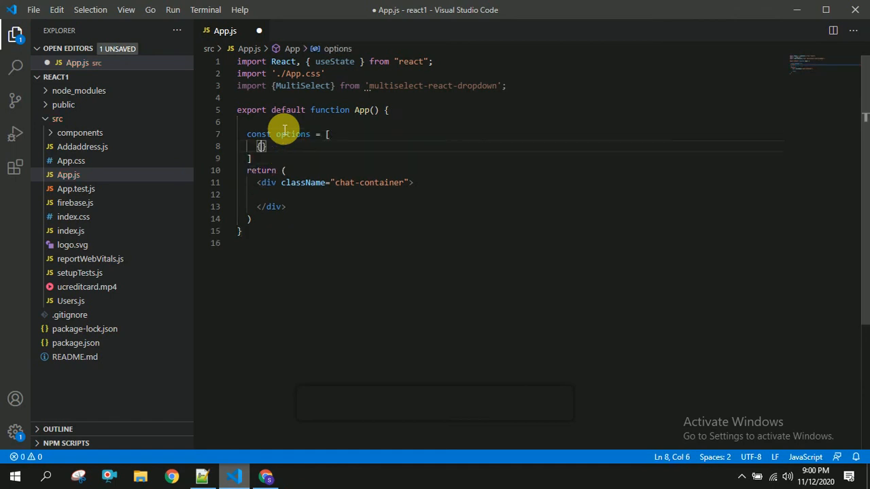
type("id:")
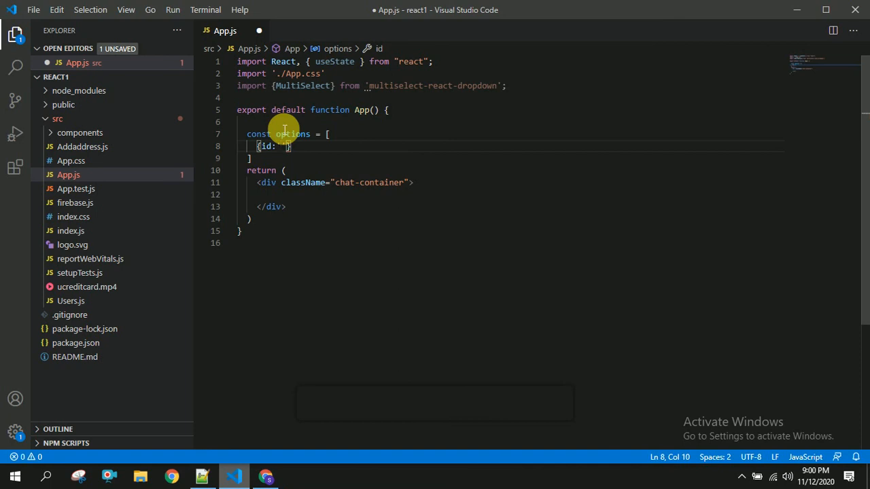
type("1'")
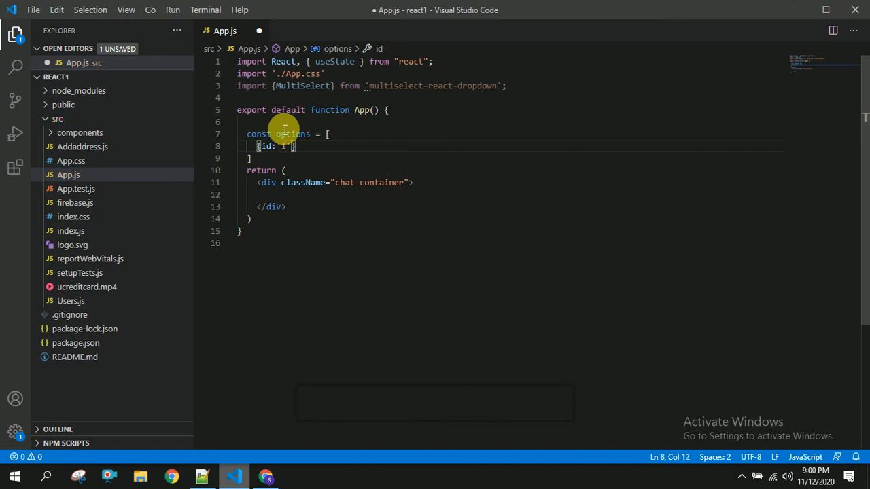
type(",name:'T")
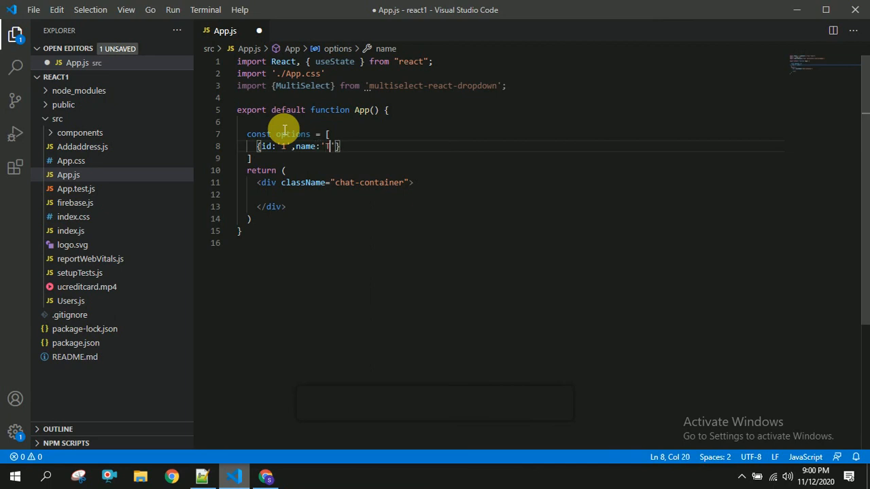
type("echnical")
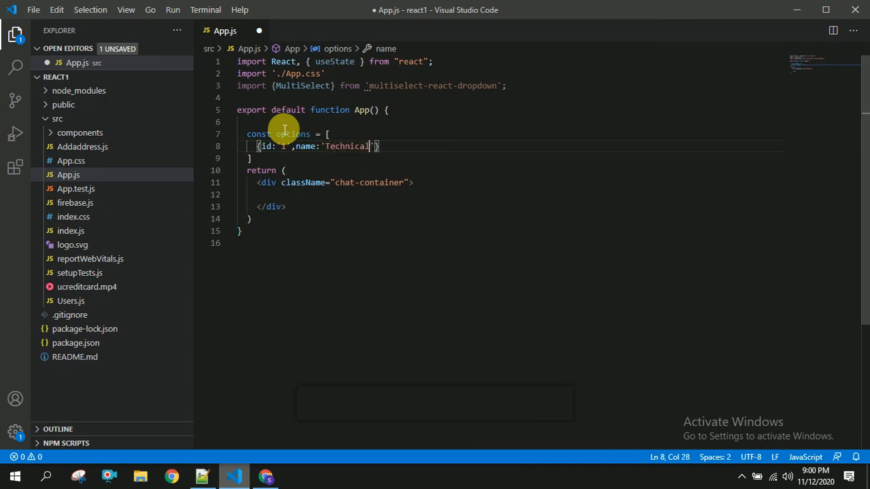
type(",")
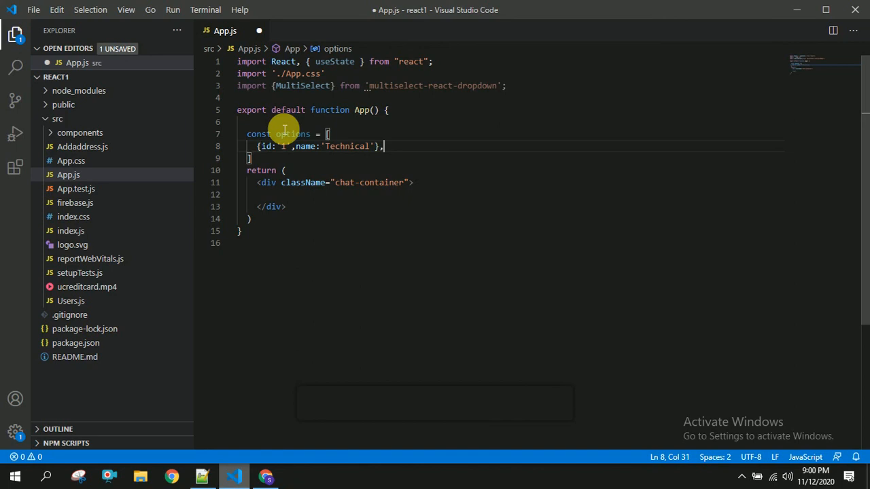
Add the remaining entries named names, udemy and youtube to the options array
type("{}")
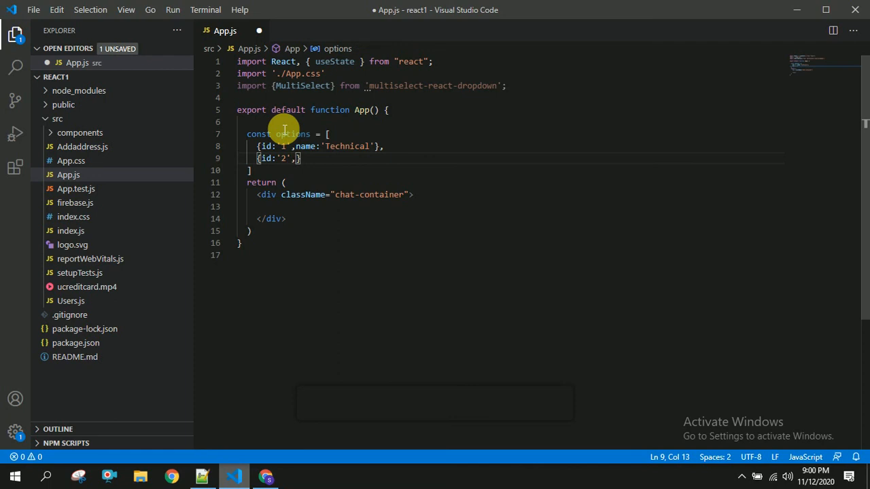
type("n")
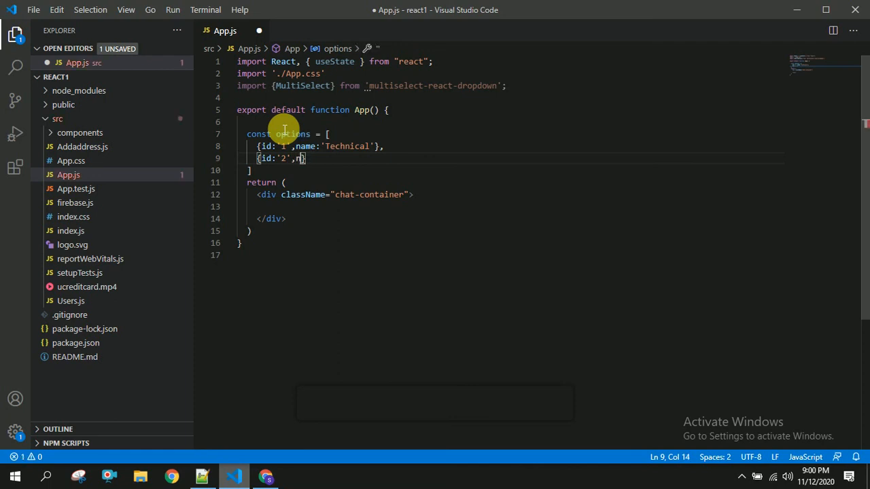
type("name:''")
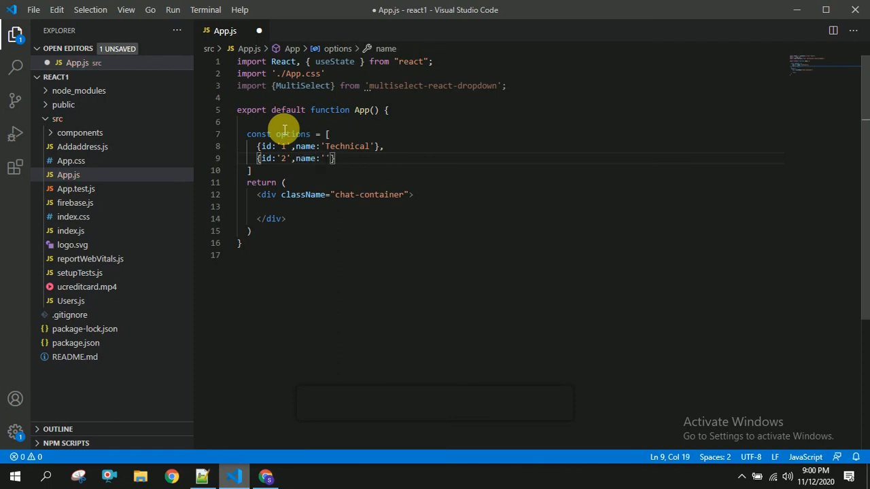
type("names")
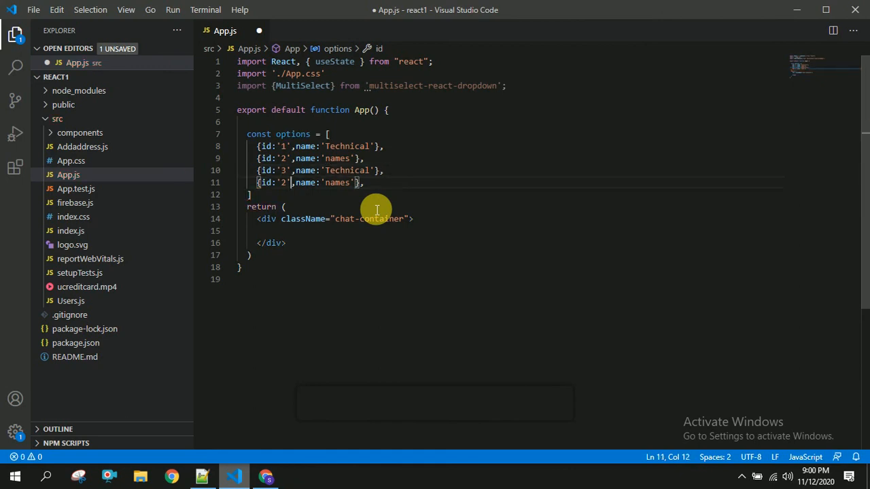
type("4")
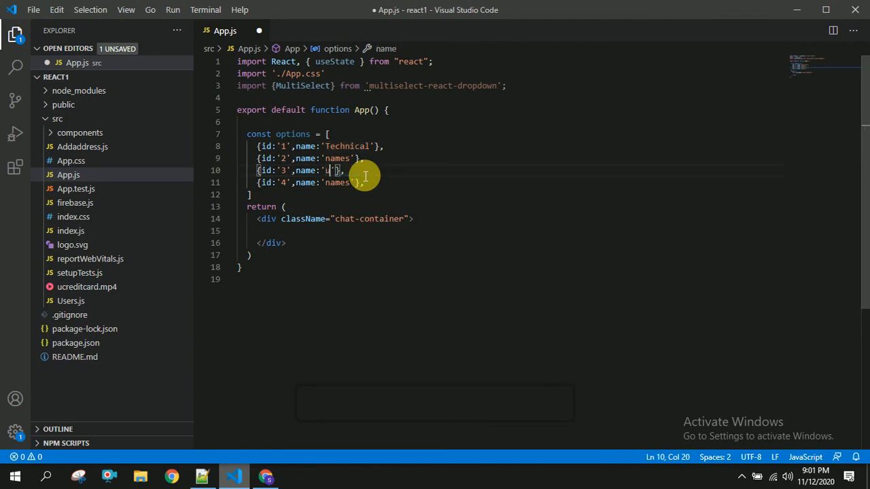
type("demy")
left_click(311, 182)
type("youtub")
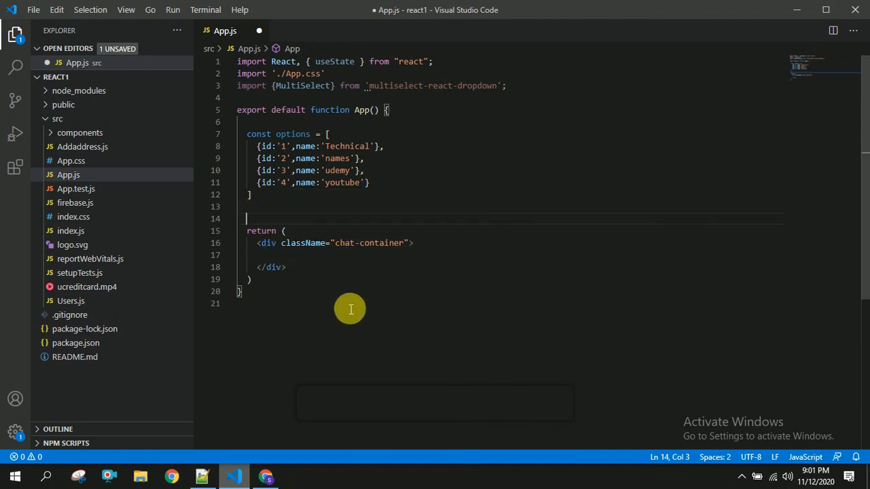
Declare const [data,setData] = useState(options) below the options array
type("const")
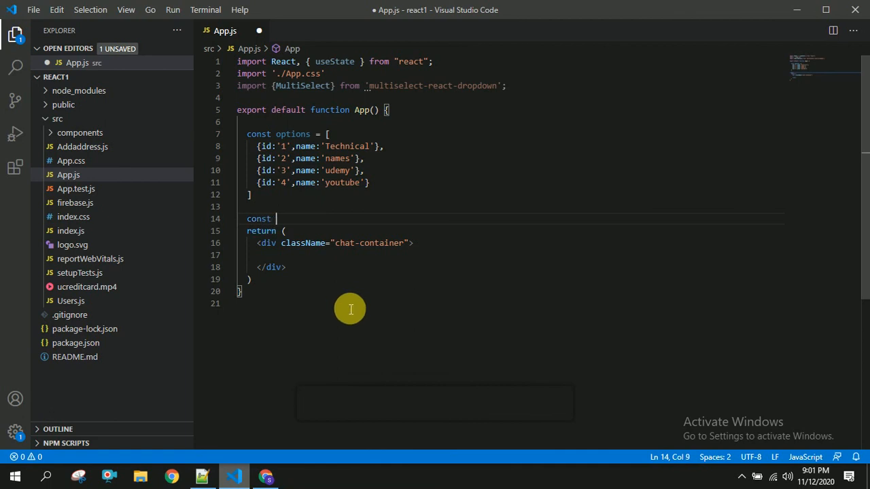
type("[")
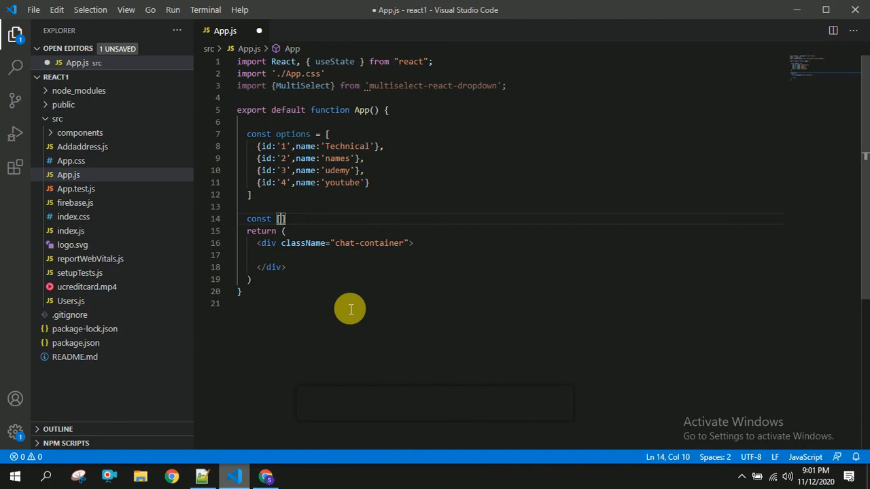
type("data,s")
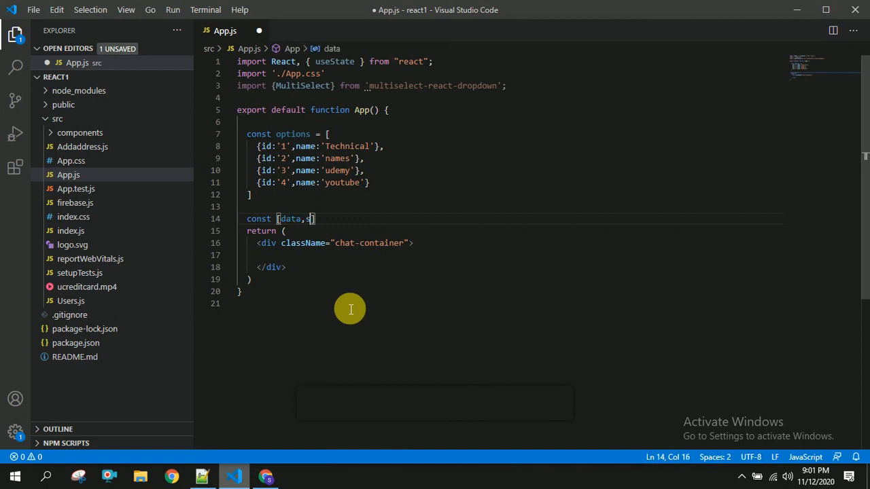
type("etData")
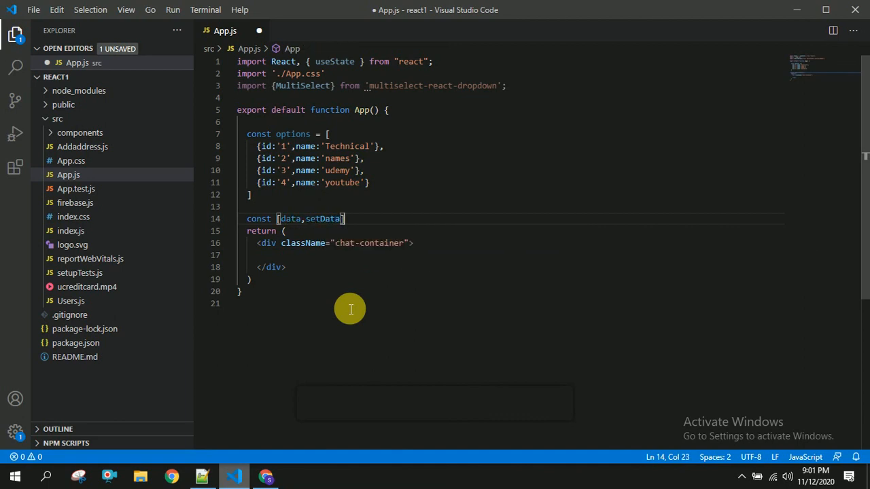
type("= use")
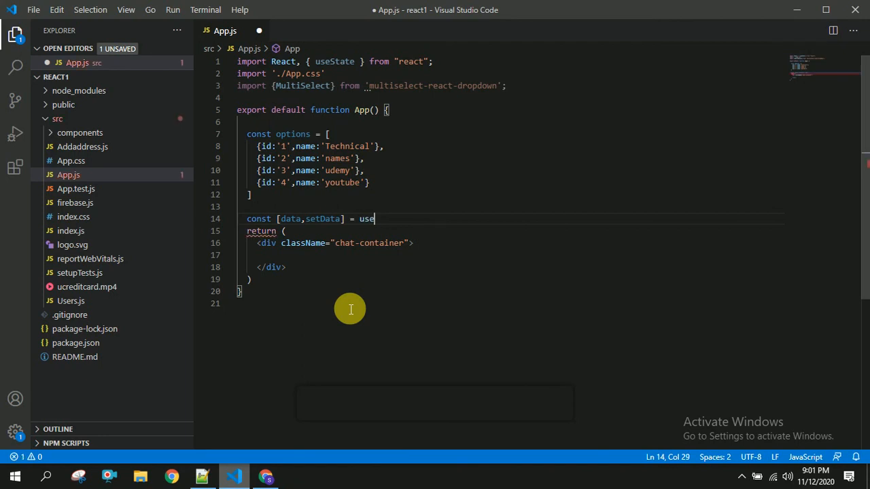
type("State()")
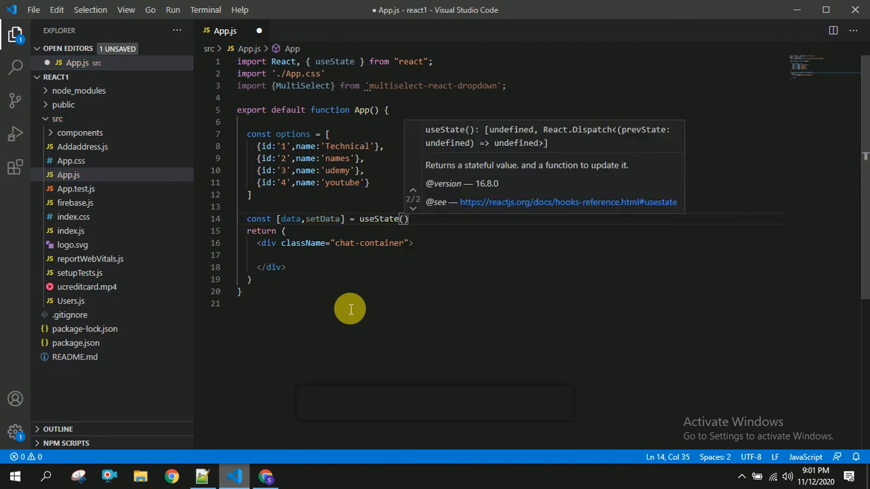
type("options")
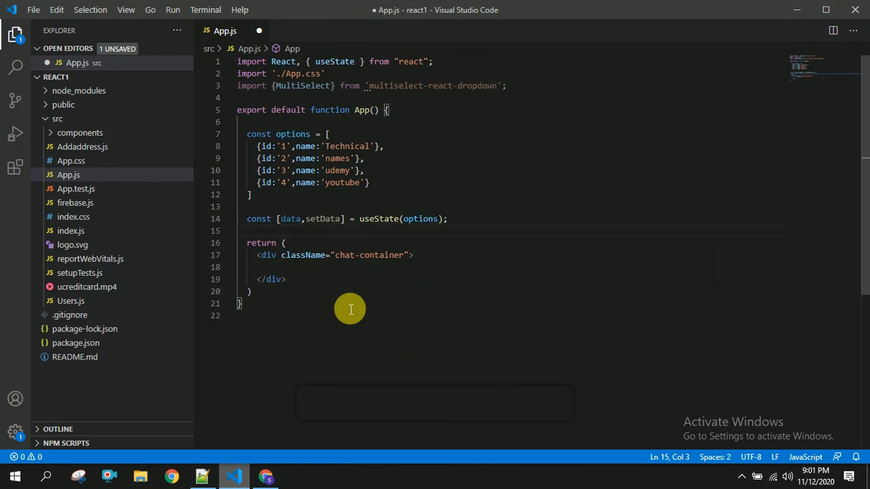
left_click(337, 267)
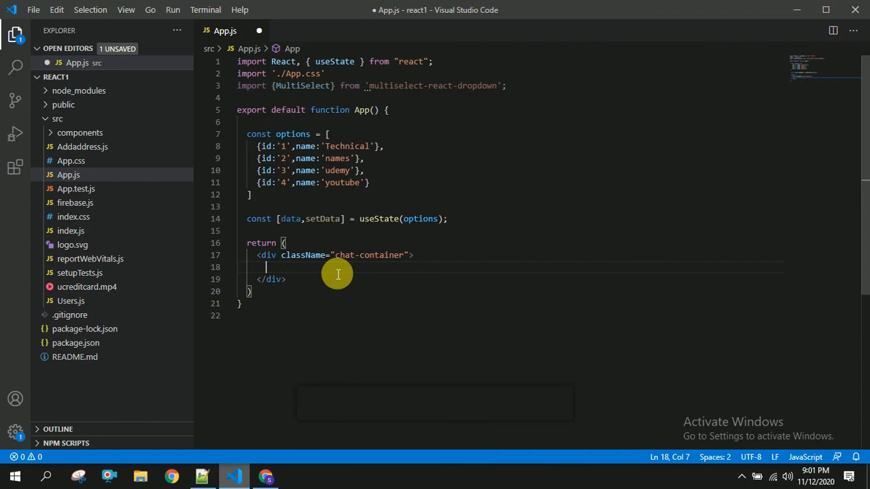
Render <MultiSelect options={data}> inside the chat-container div
type("<>")
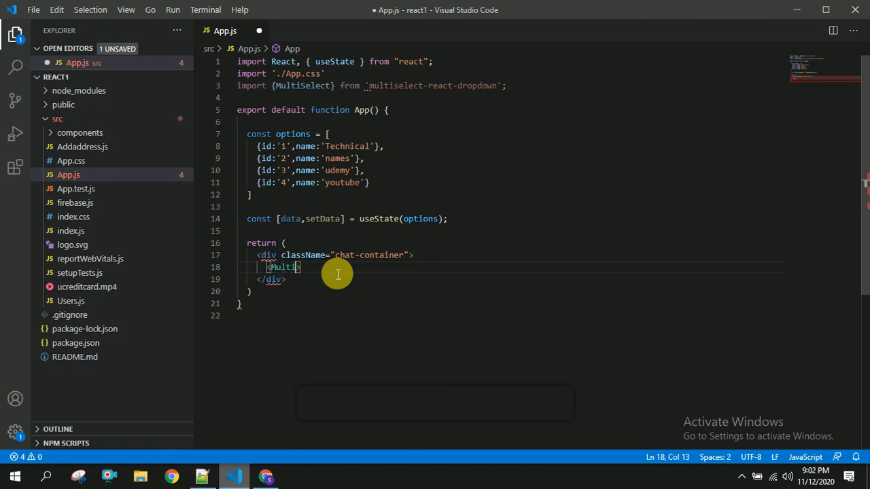
type("Select")
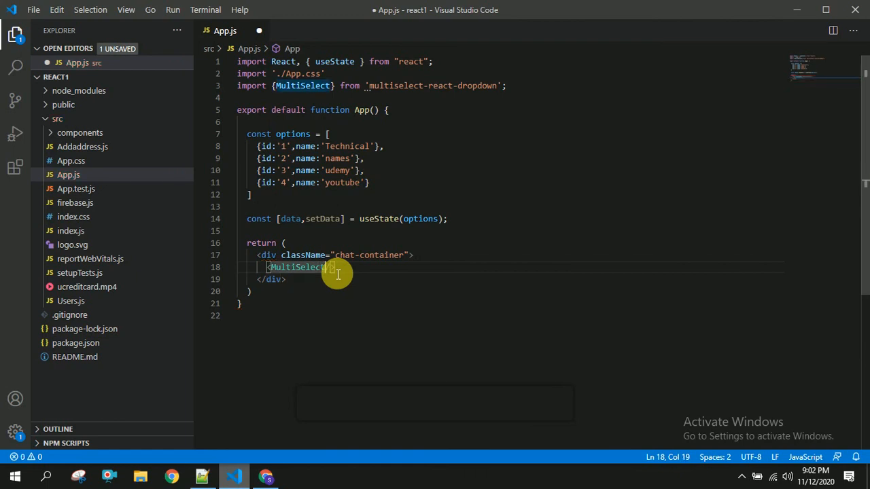
key("Enter")
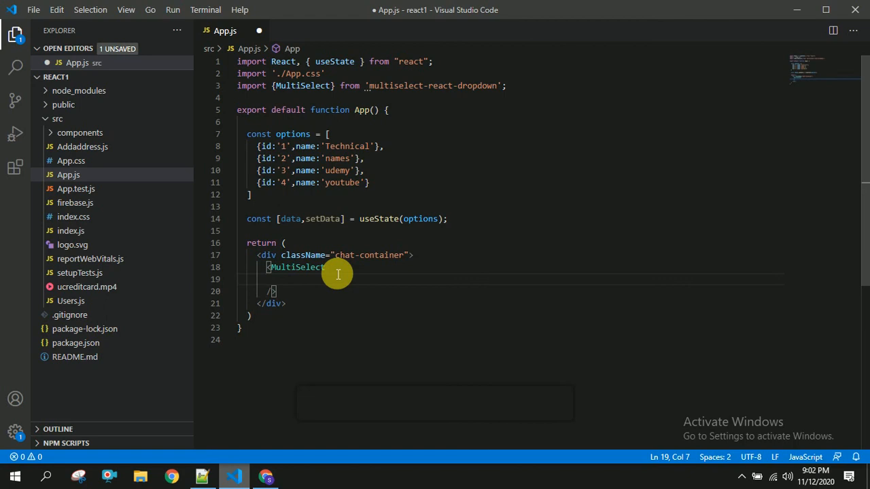
type("o")
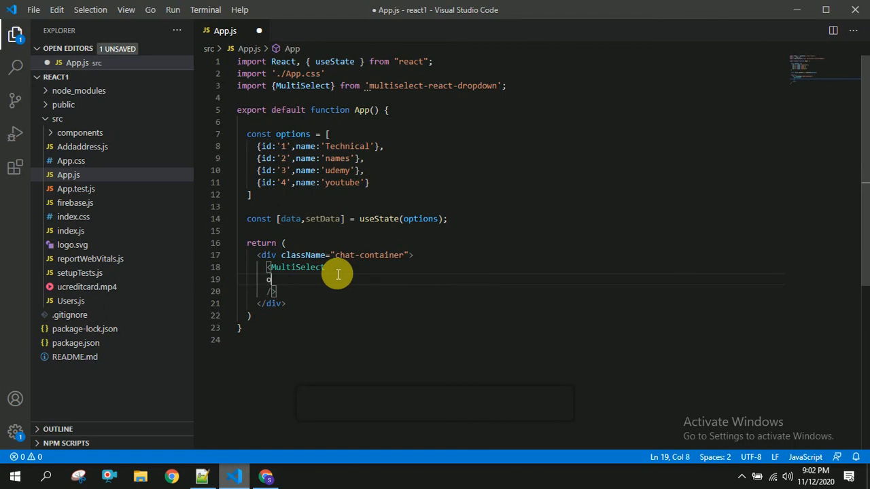
type("options")
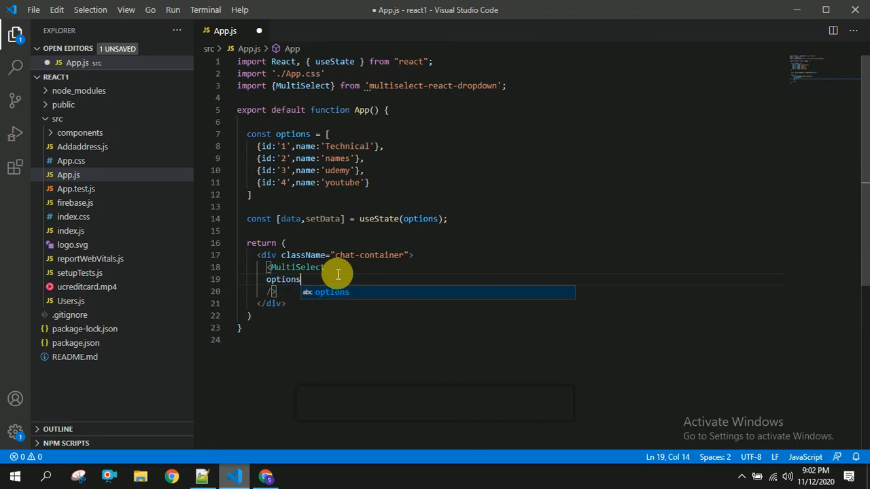
type("=")
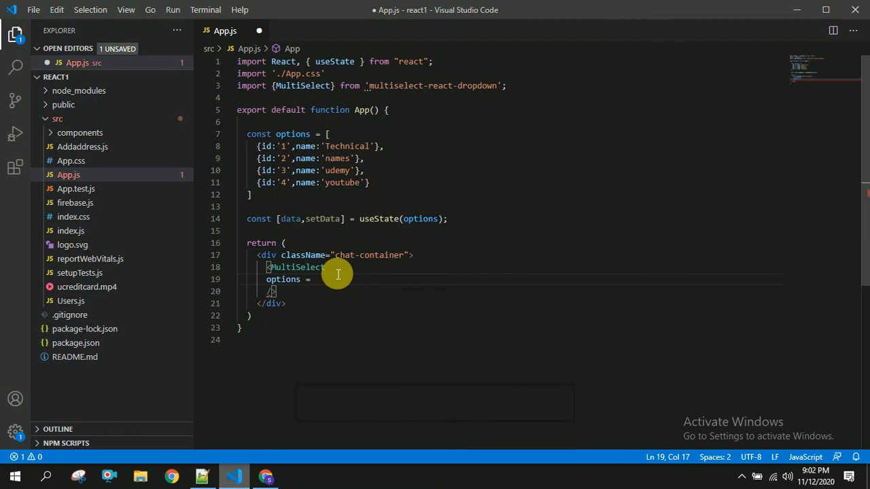
type("{data}")
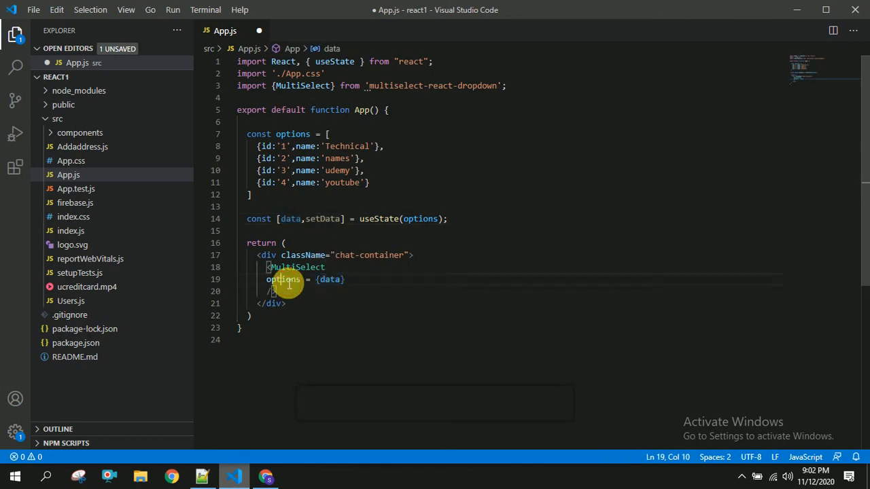
Add the displayValue="name" prop to the MultiSelect and save App.js
key("Enter")
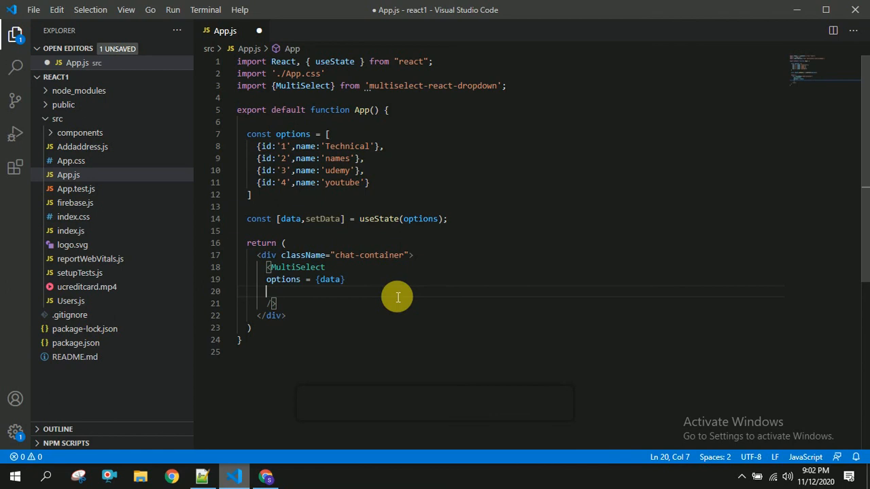
type("displ")
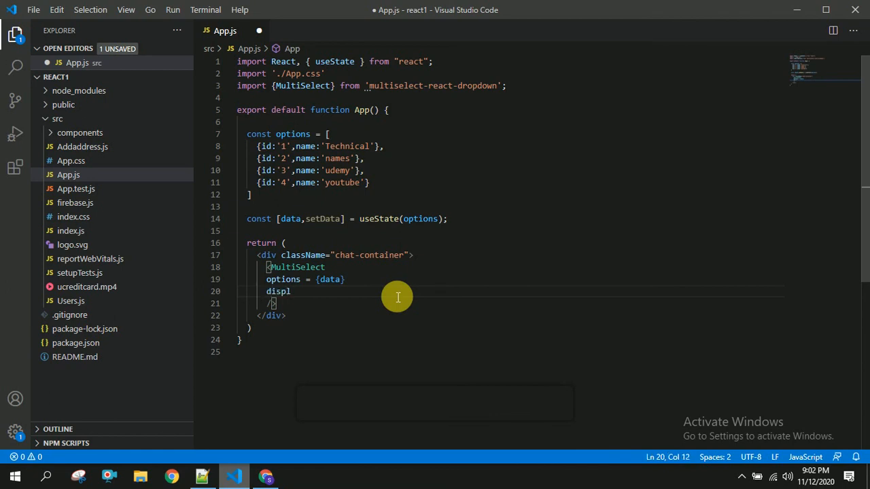
type("ayNam")
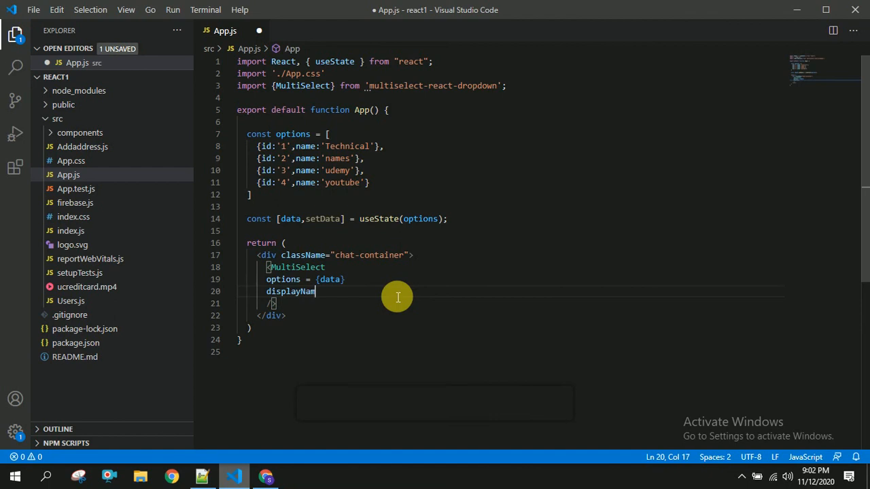
key("BackSpace")
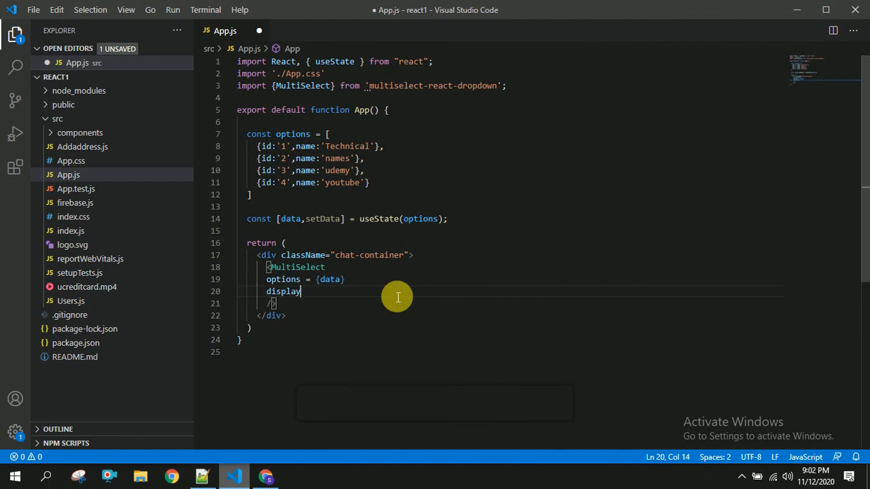
type("Value=\"")
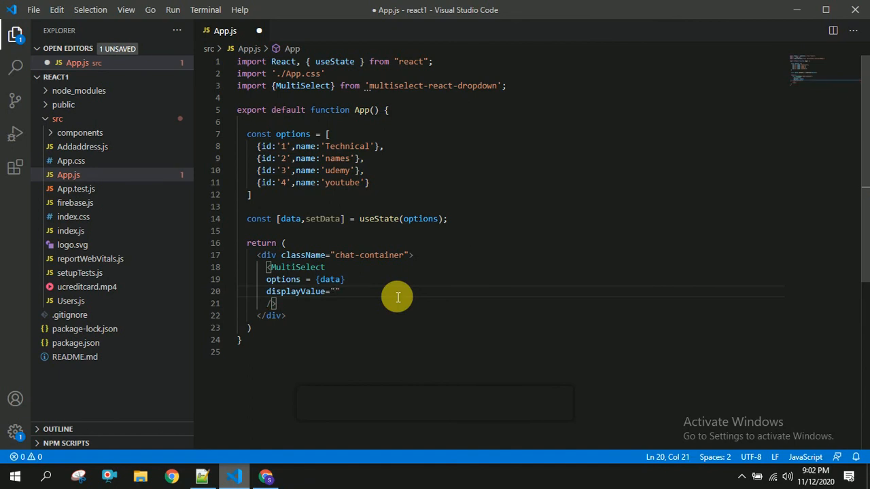
type("name")
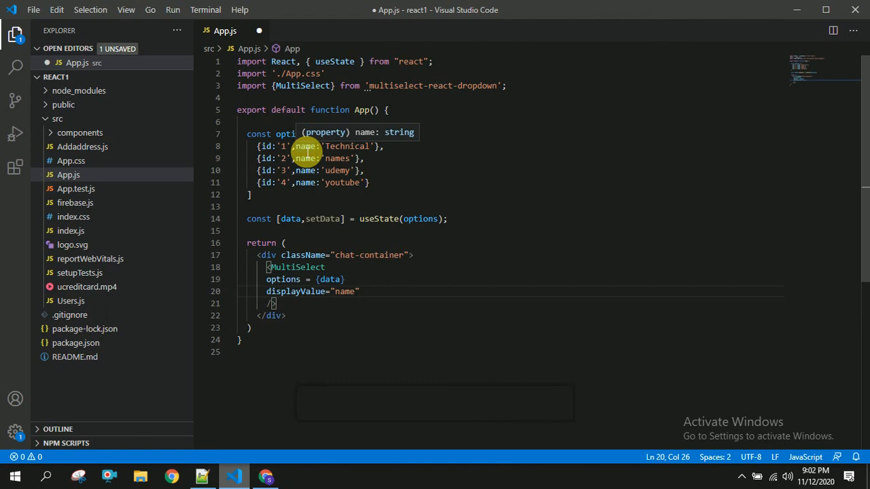
double_click(306, 146)
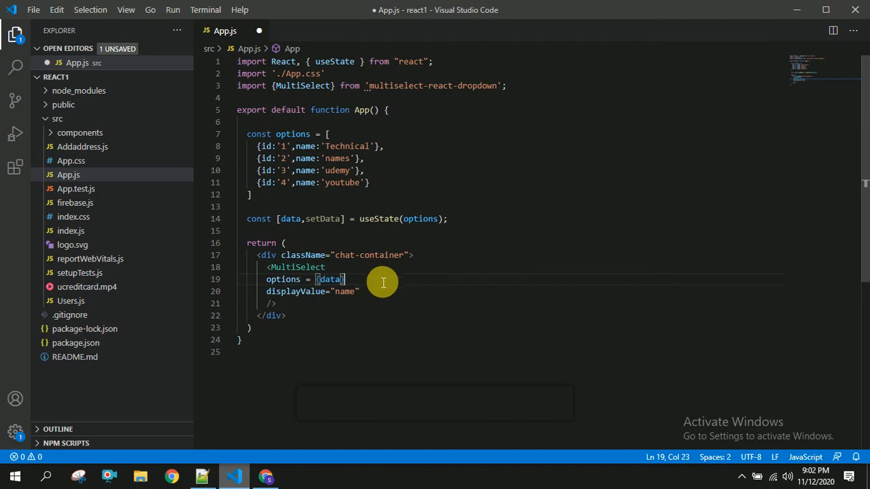
key("ctrl+s")
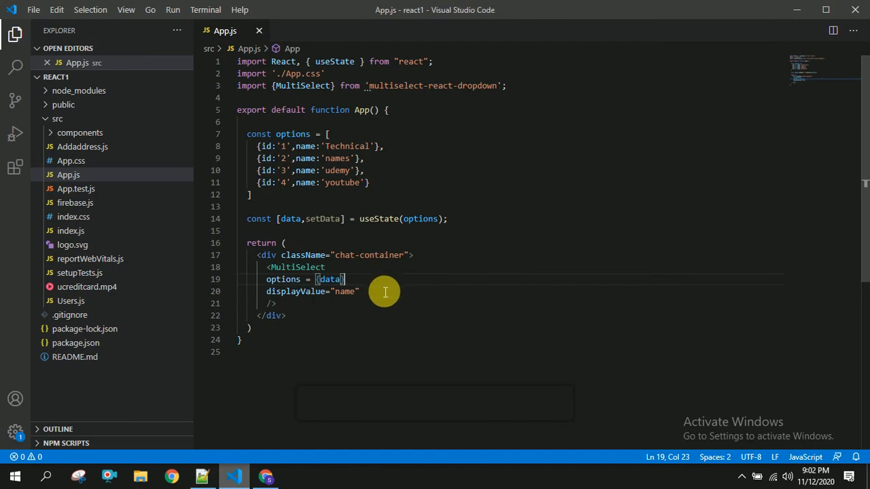
Select Srigar and Sam in the running app's dropdown in Chrome, then return to VS Code
left_click(265, 476)
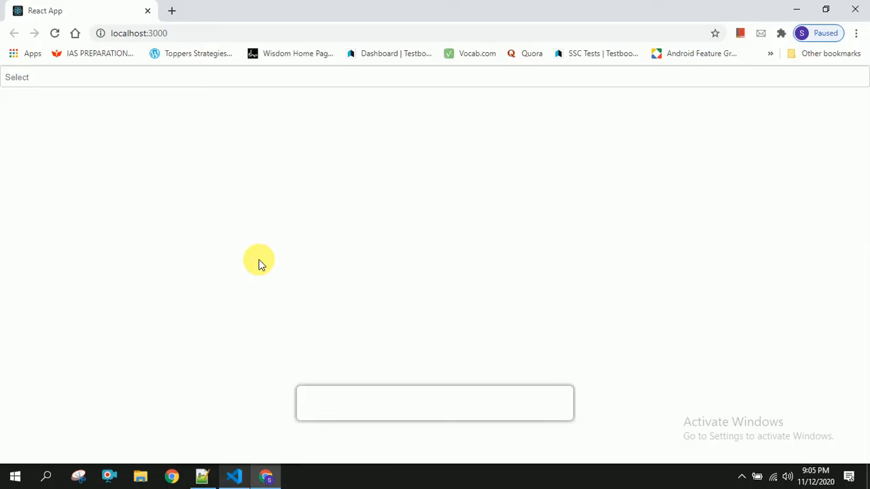
mouse_move(178, 95)
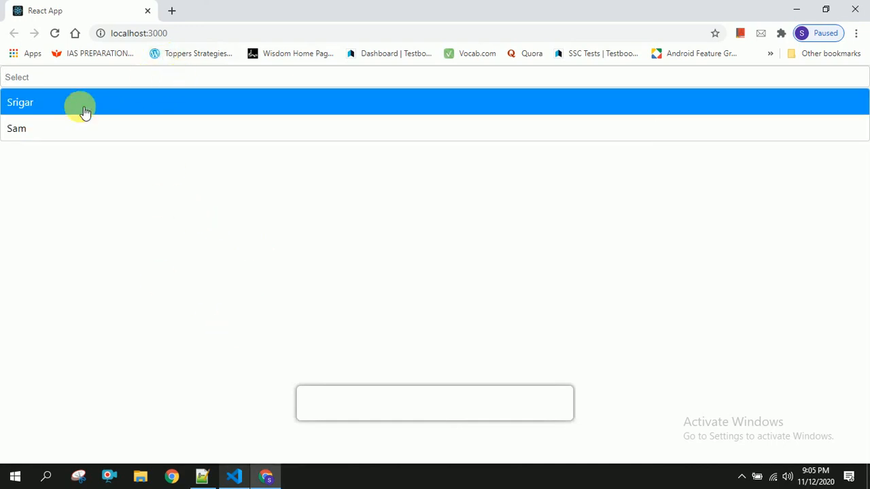
left_click(20, 102)
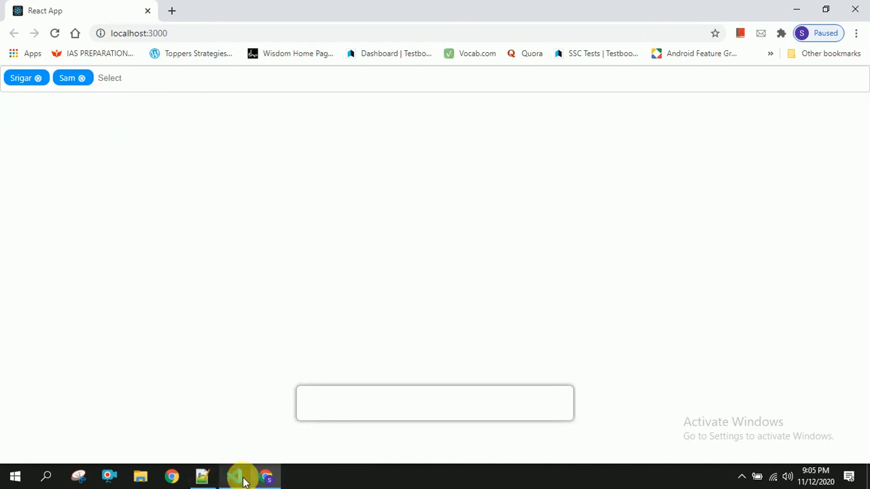
left_click(234, 476)
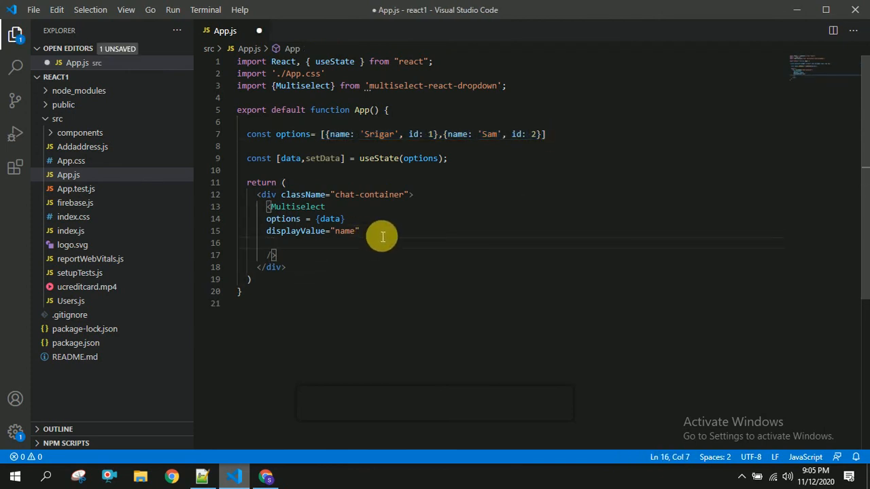
Add an onSelect={onSelect} prop to the MultiSelect
type("on")
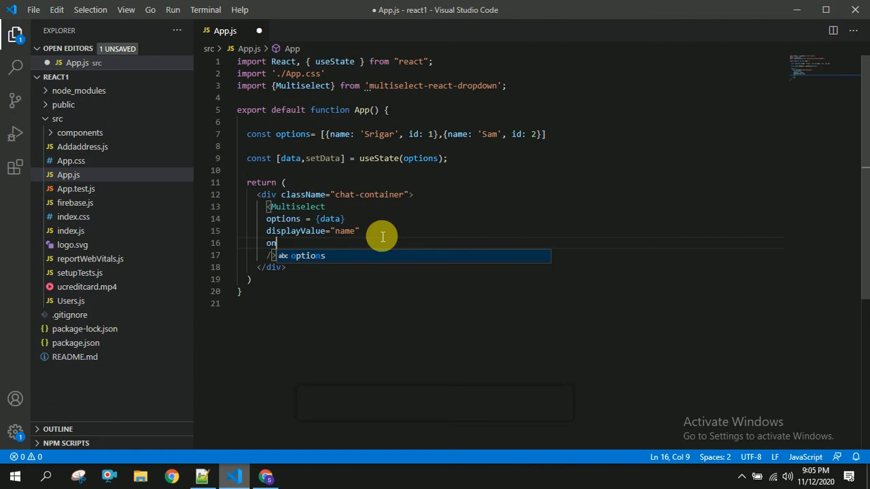
type("Se")
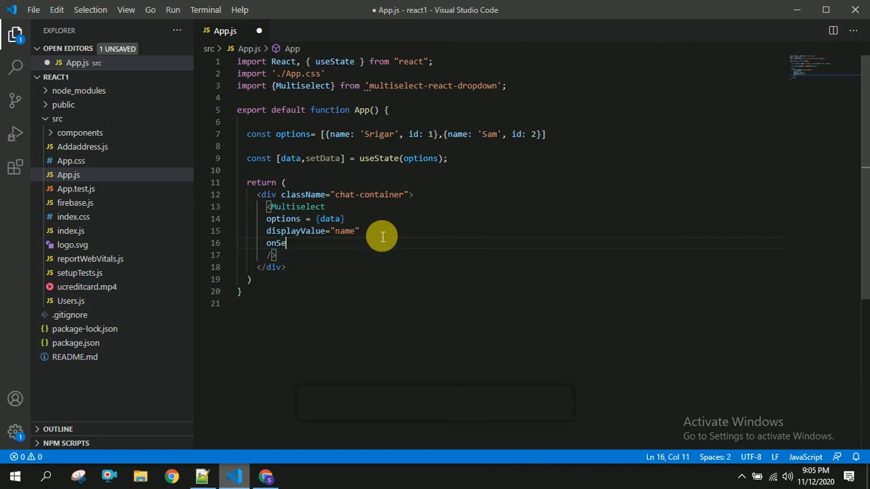
type("lect")
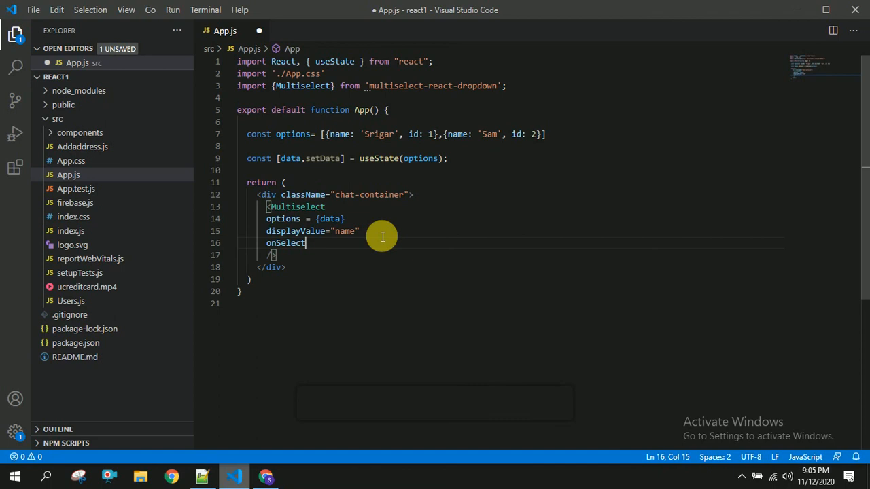
type("=")
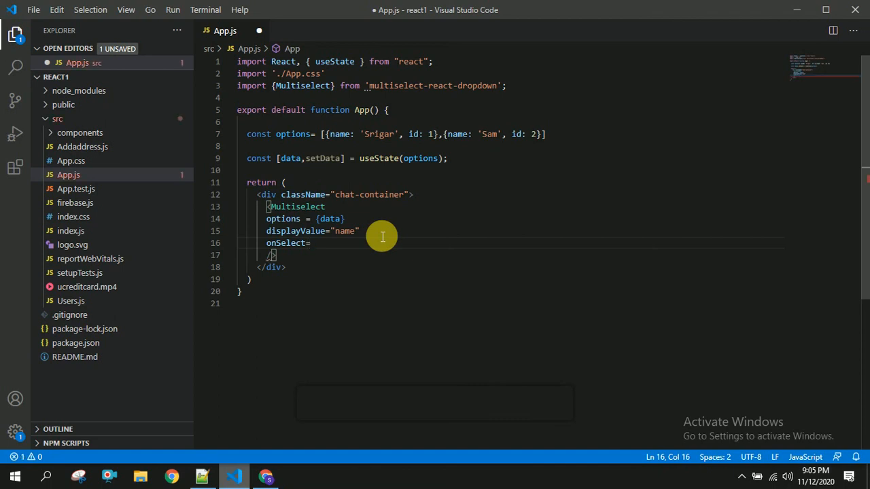
type("{}")
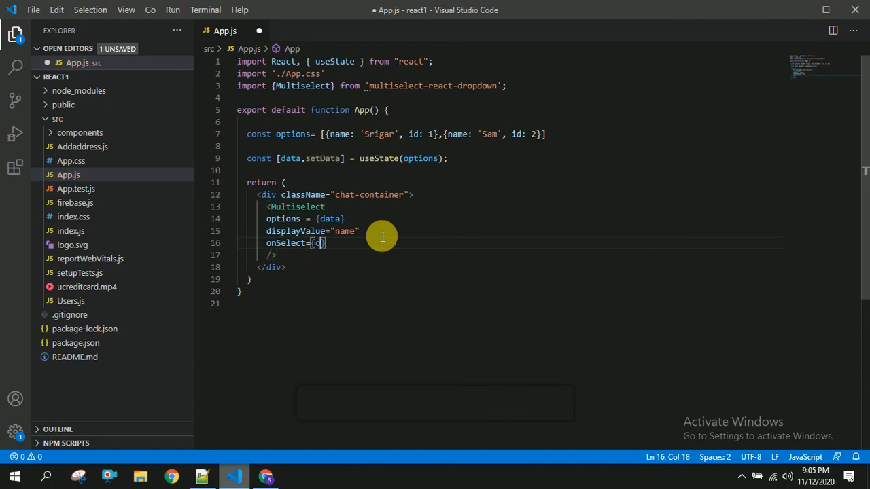
type("onSelect")
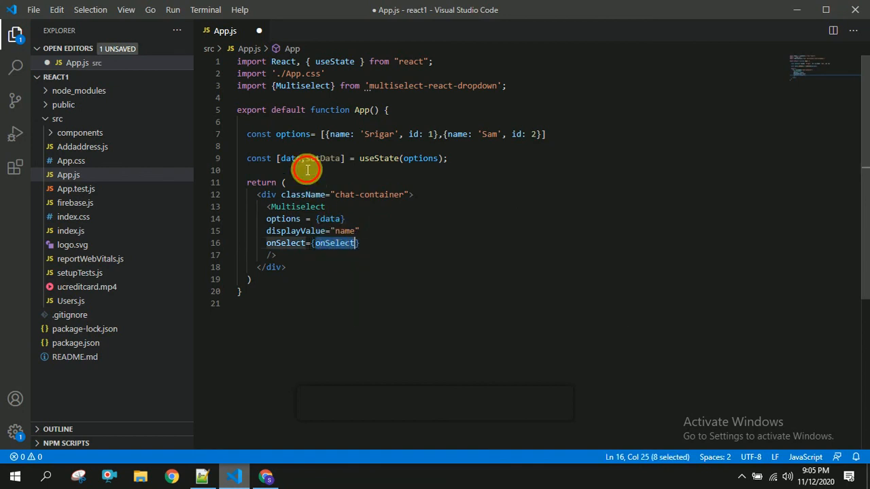
Define const onSelect = (data) => { console.log(data) } and switch to the browser to test
type("co")
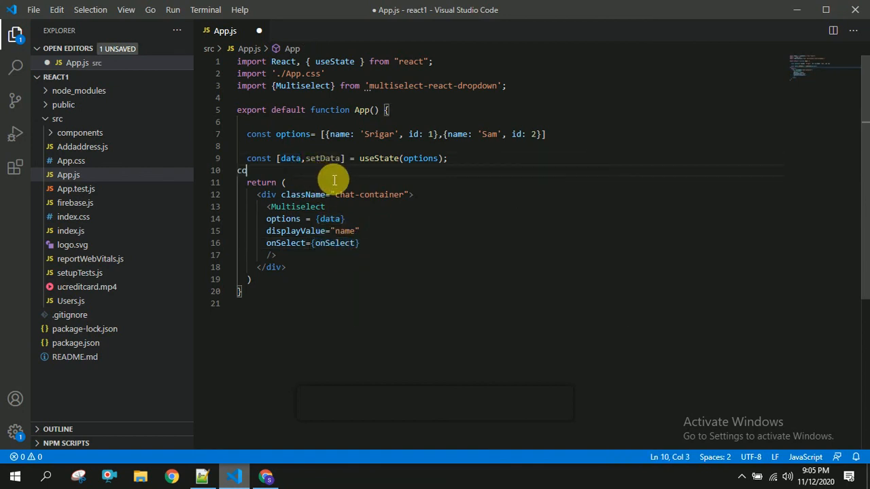
type("onst")
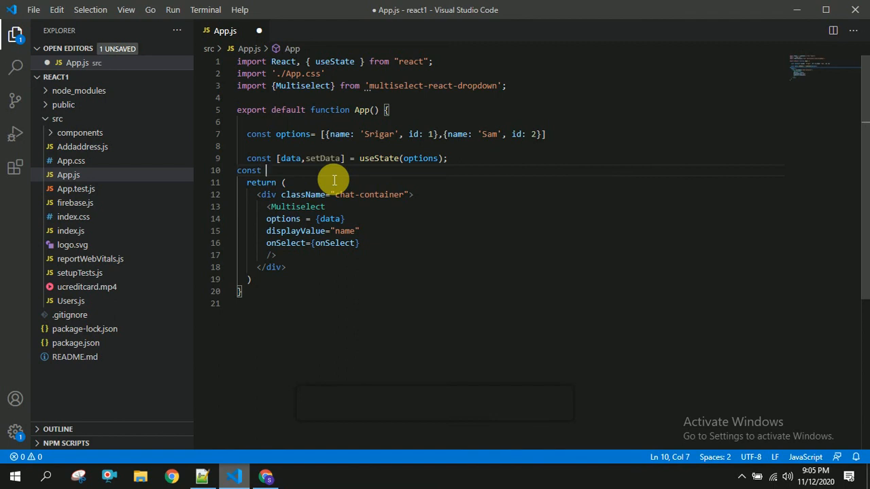
type("onSelect = ()")
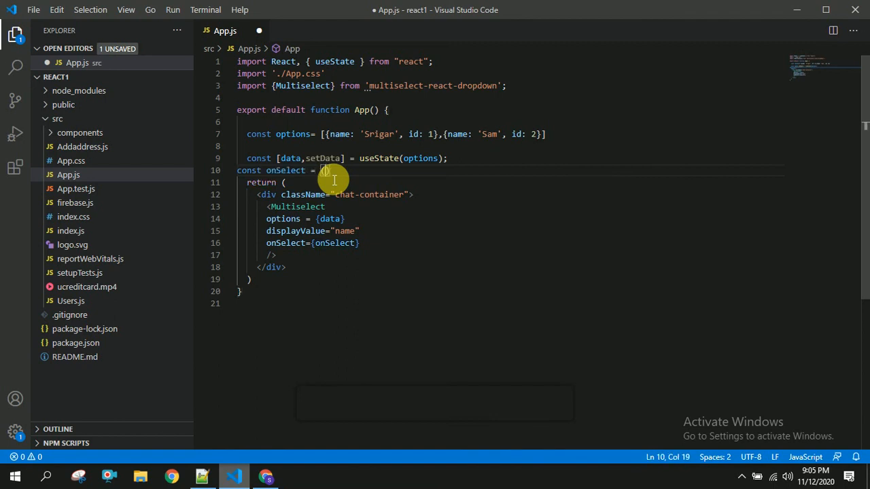
type("() => {")
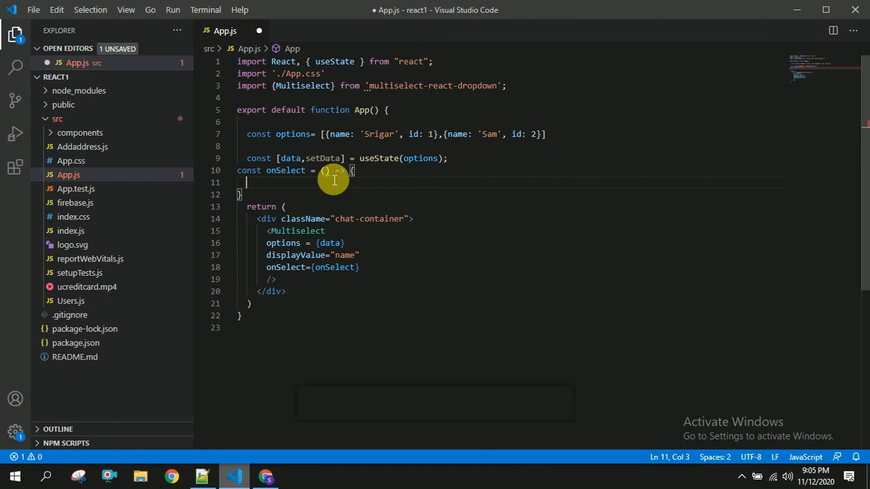
type("console")
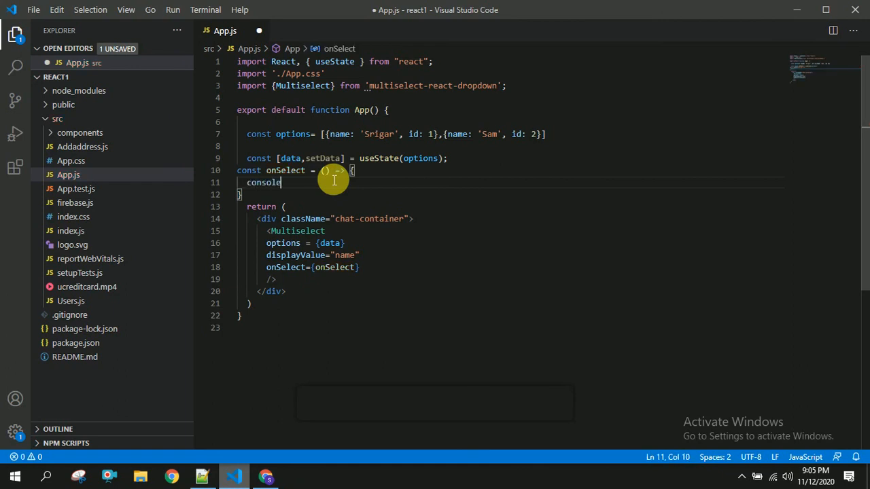
type(".log(data")
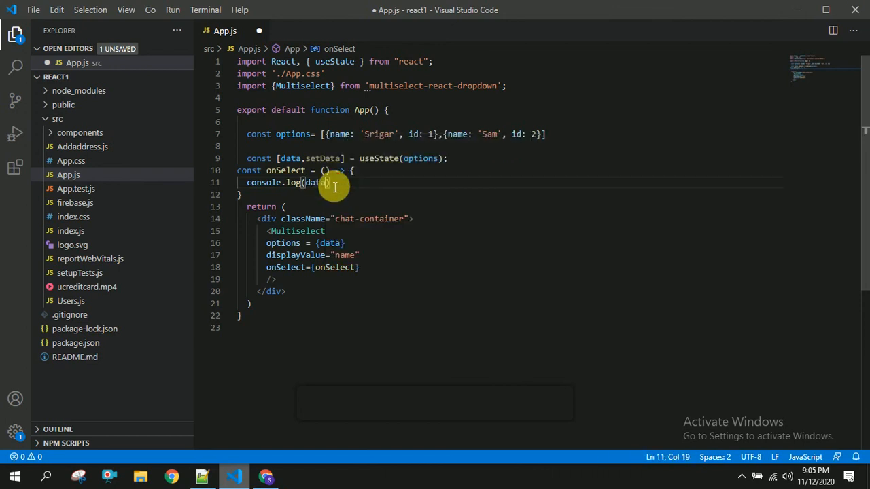
type("data")
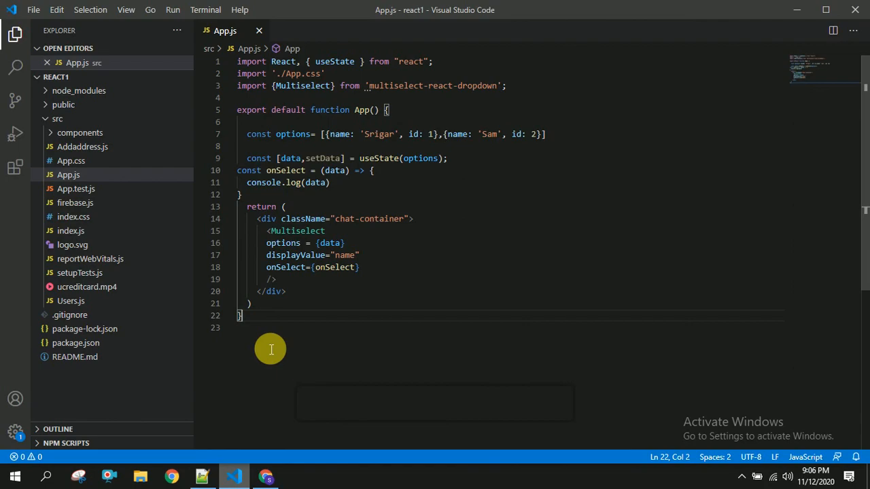
left_click(263, 476)
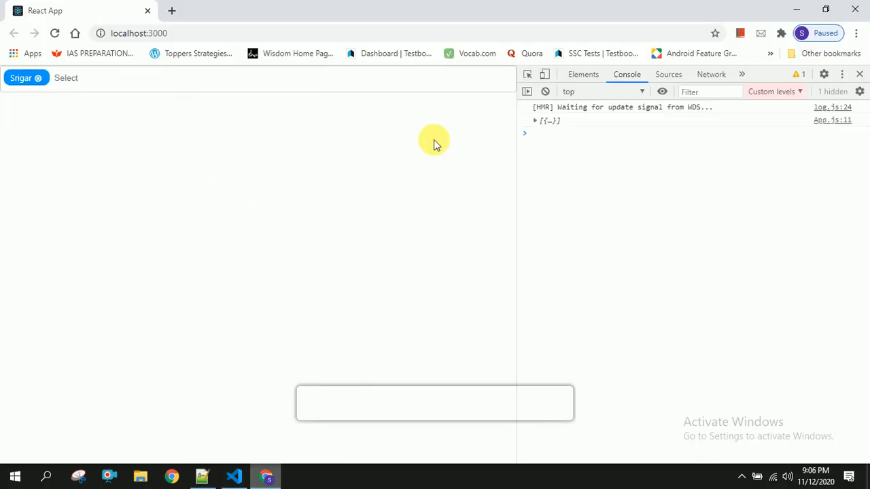
Select Sam so the console logs the two-item array [Srigar, Sam], then return to VS Code
left_click(536, 119)
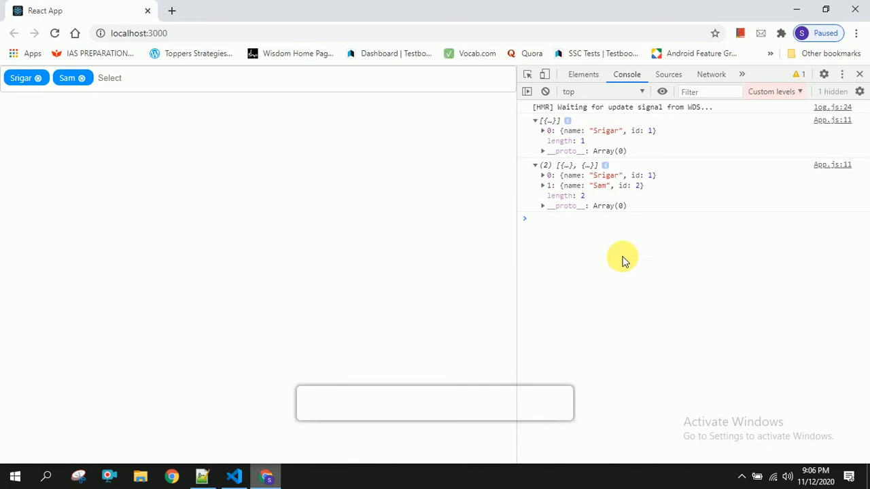
left_click(250, 476)
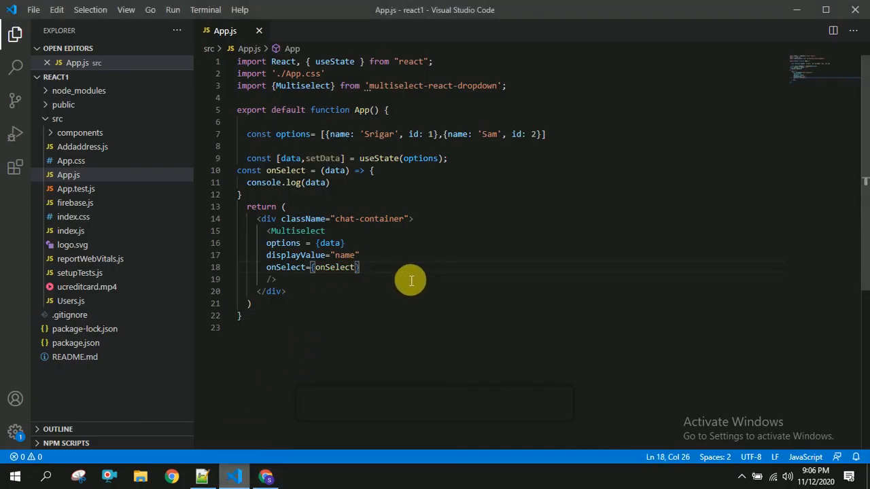
Pass onRemove={onRemove} to Multiselect and define const onRemove = (data) => console.log(data)
type("onRemove")
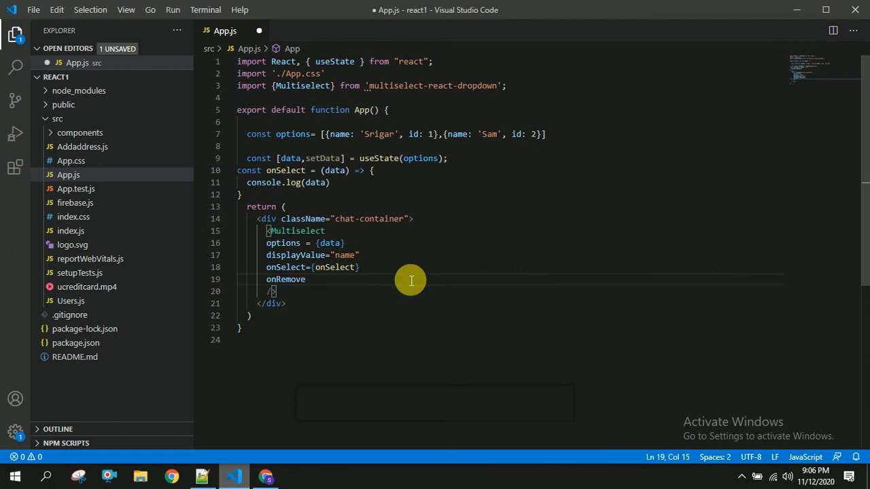
type("=")
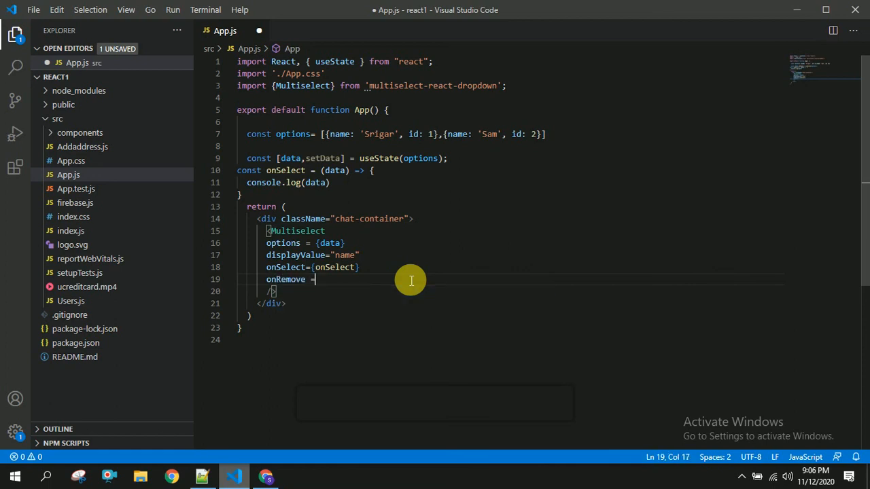
type("{}")
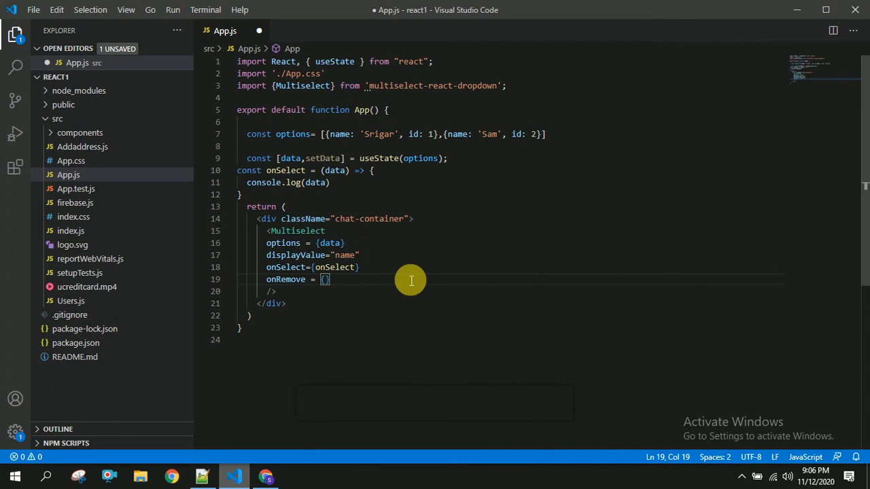
type("onremove")
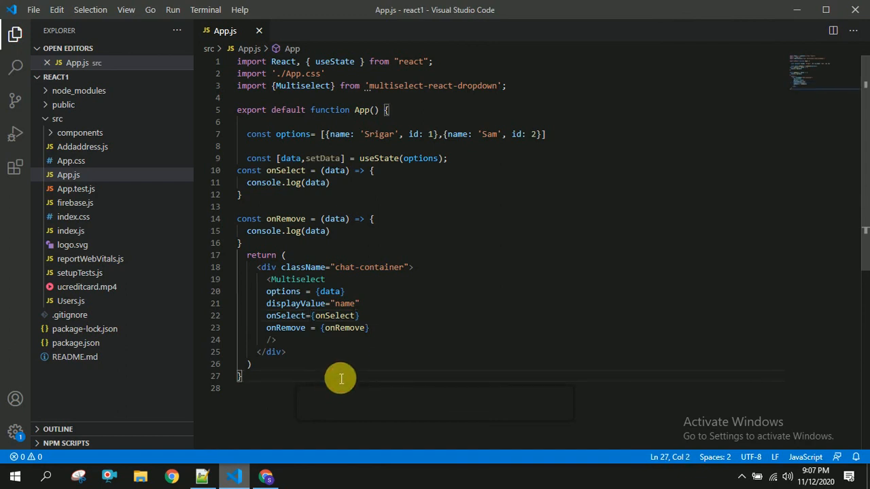
Remove Srigar in the browser and expand the logged empty array [] in the Console
left_click(267, 475)
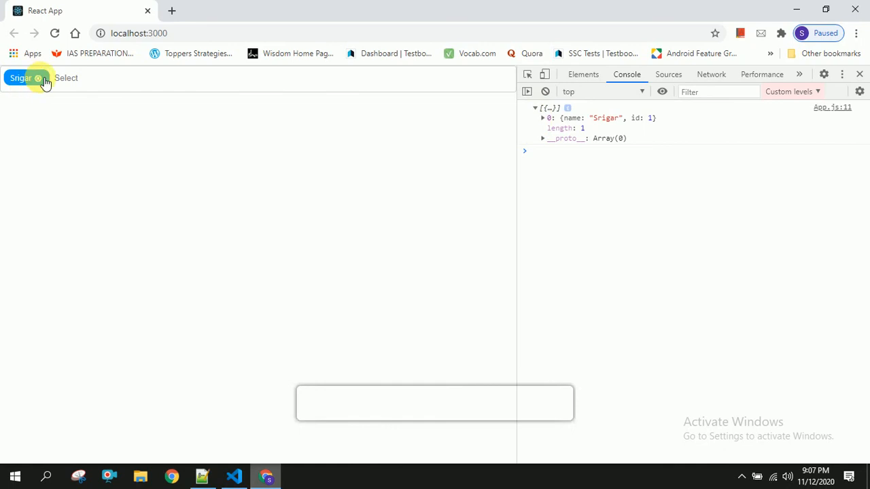
left_click(26, 78)
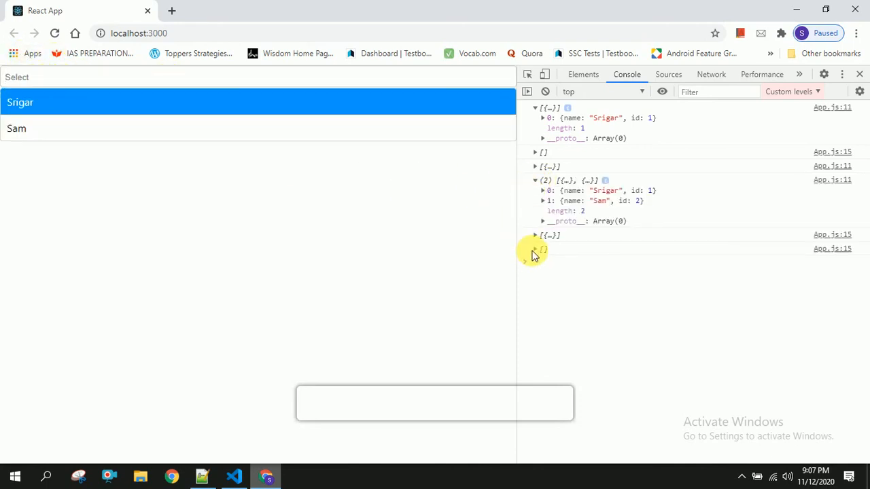
left_click(535, 248)
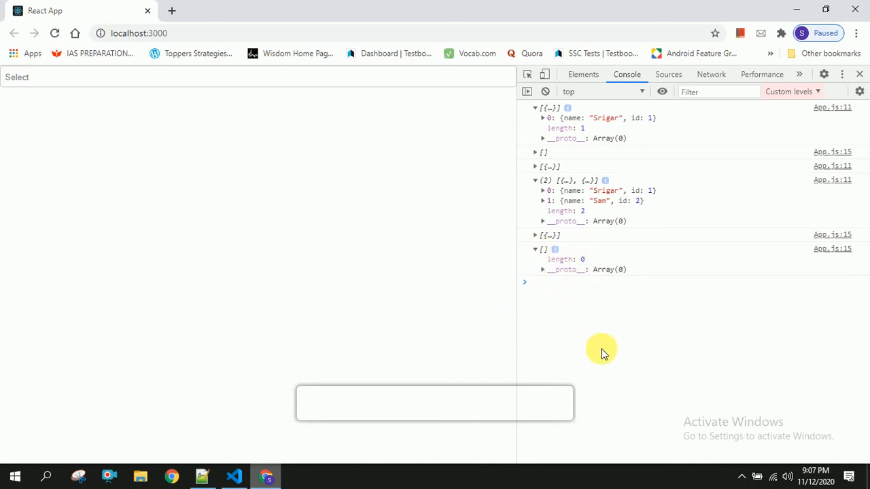
mouse_move(625, 345)
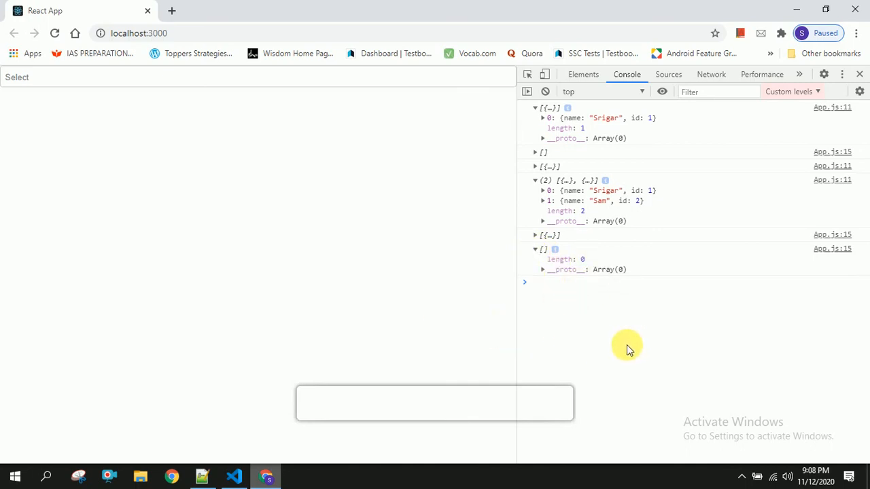